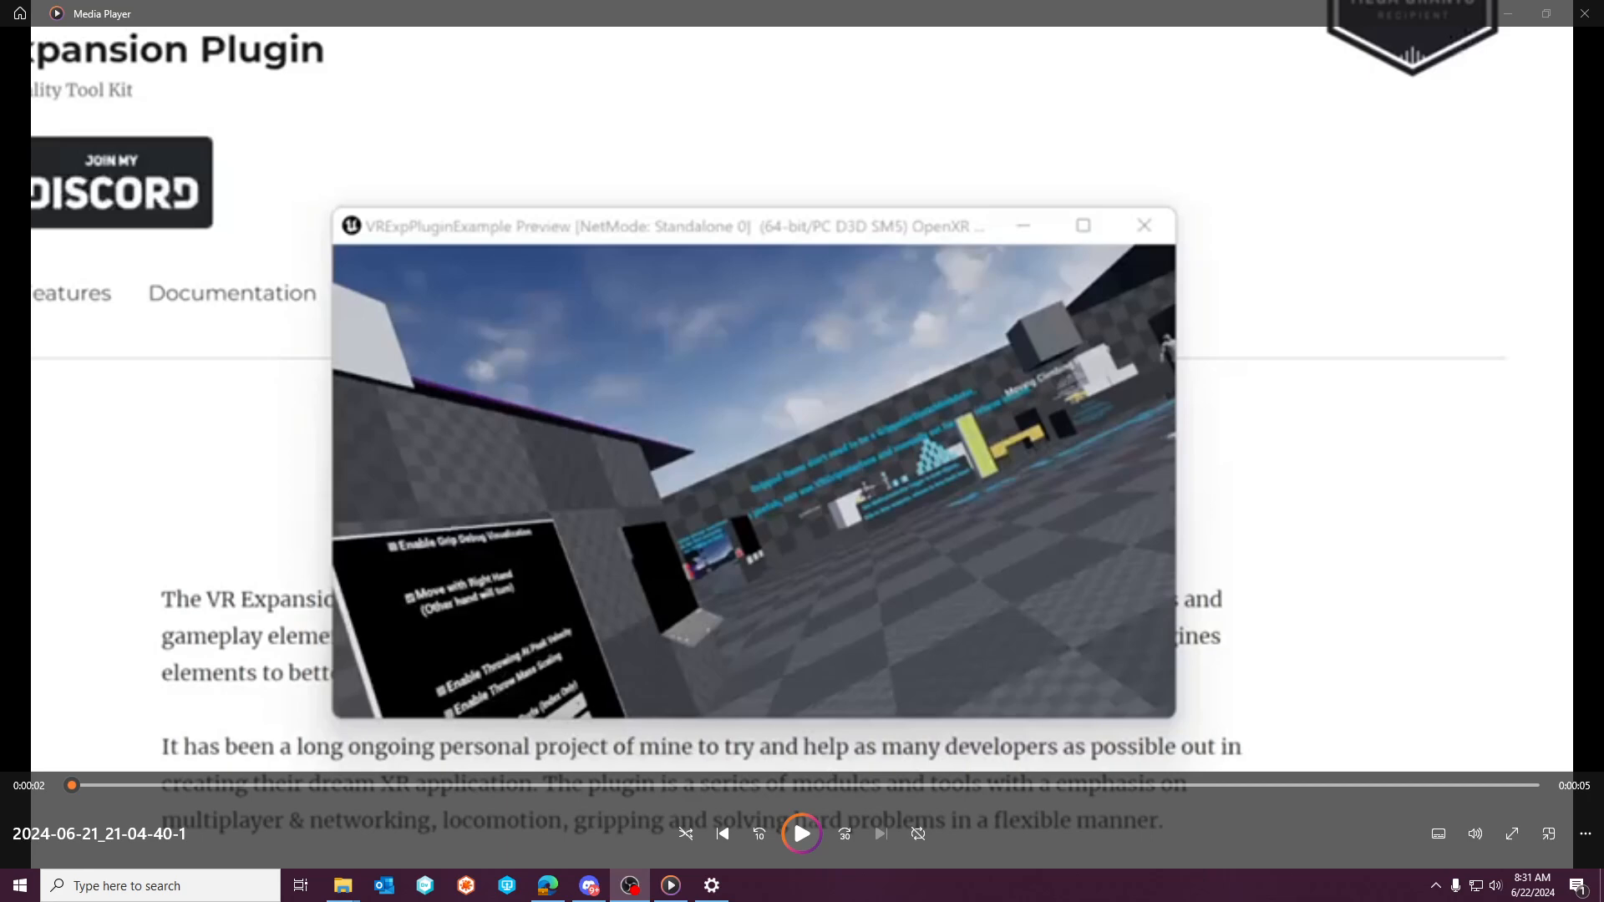
mouse_move(731, 231)
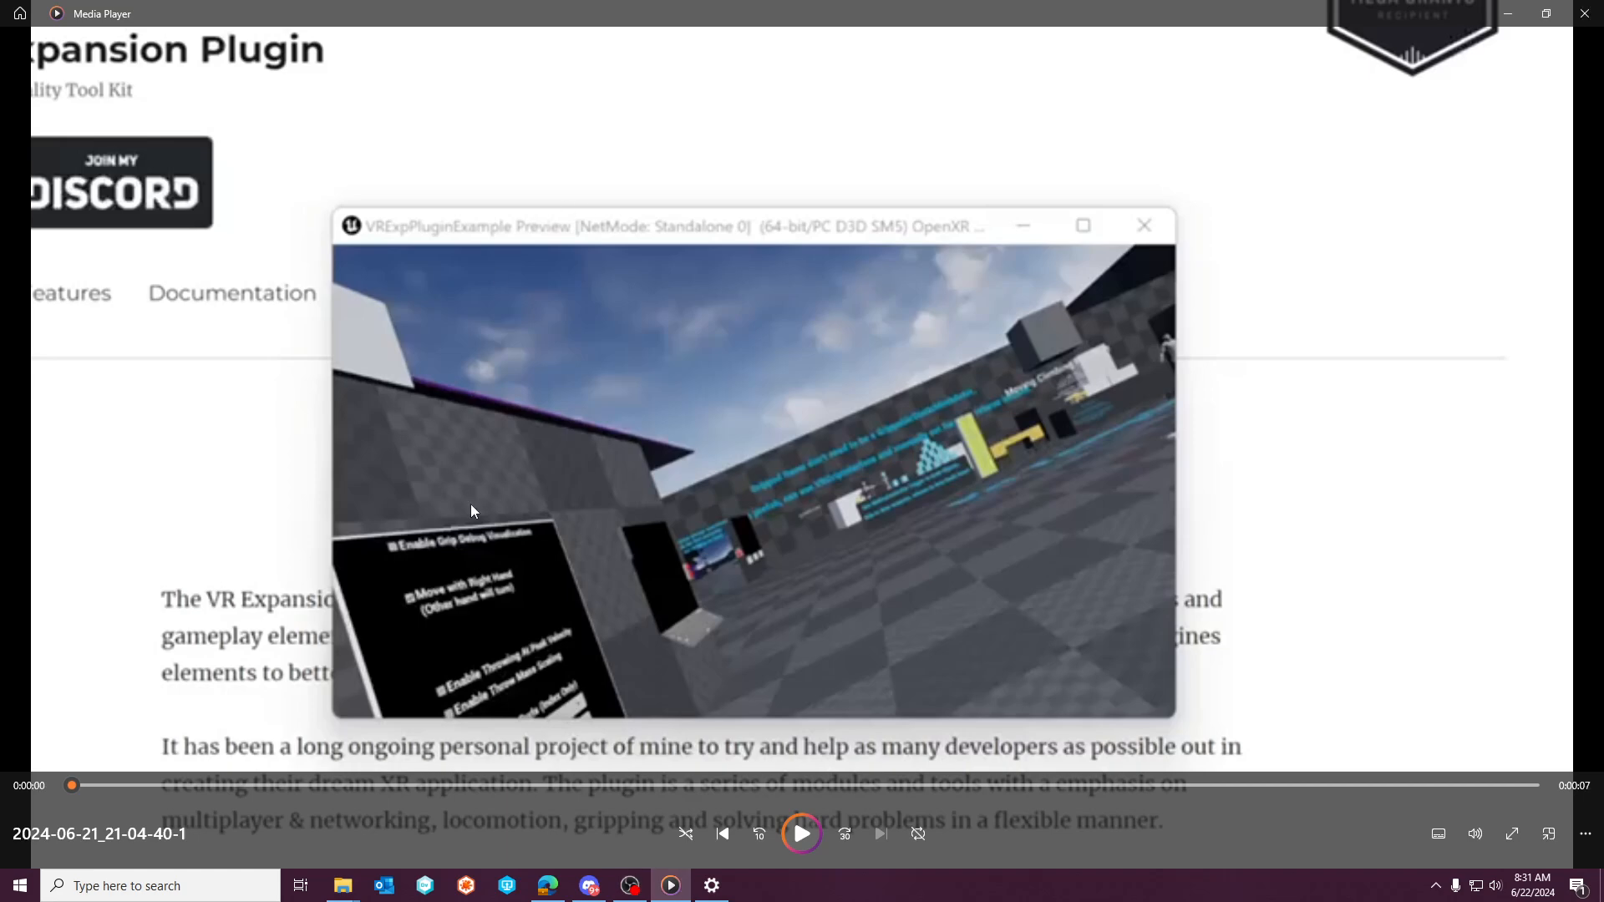
mouse_move(809, 843)
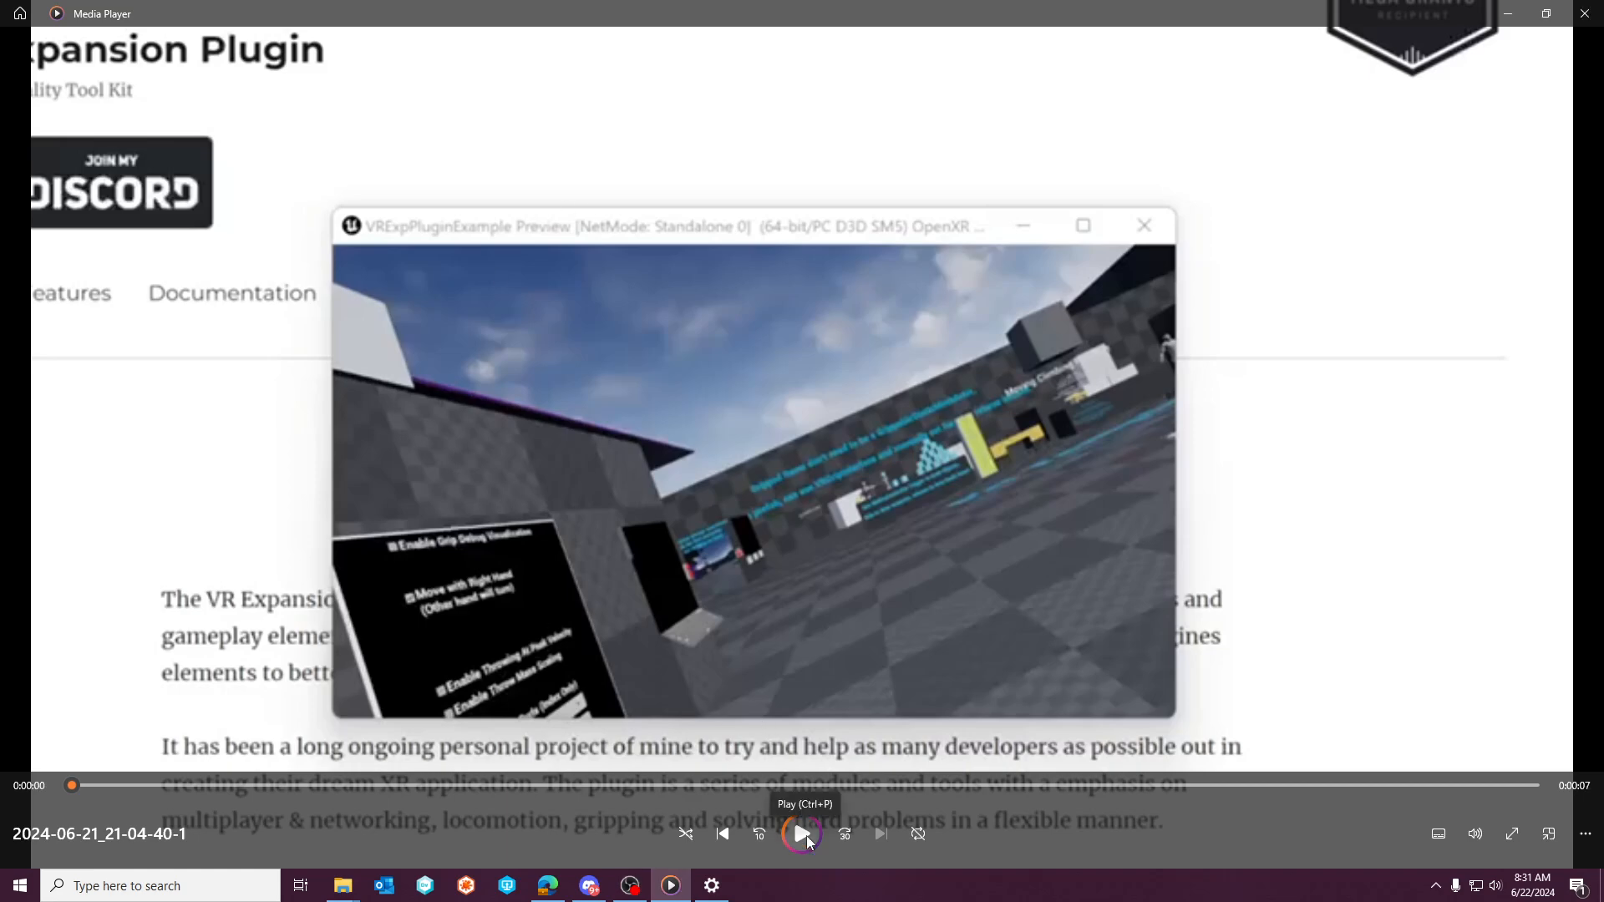
Play and pause the seven-second VR Expansion Plugin preview clip in Media Player
click(802, 833)
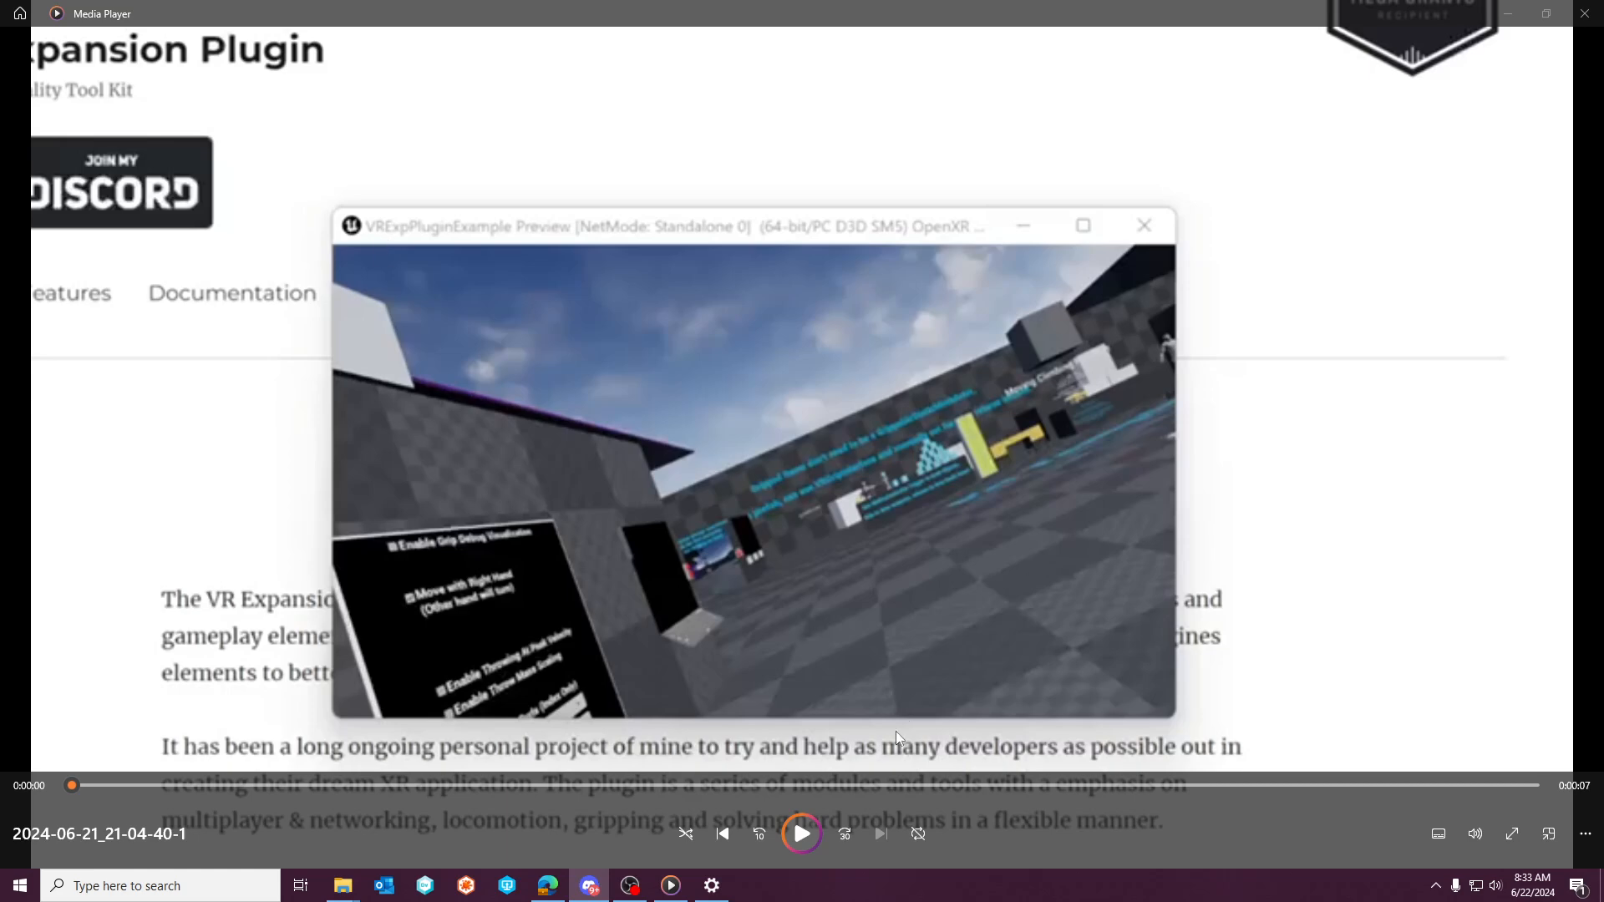
click(801, 834)
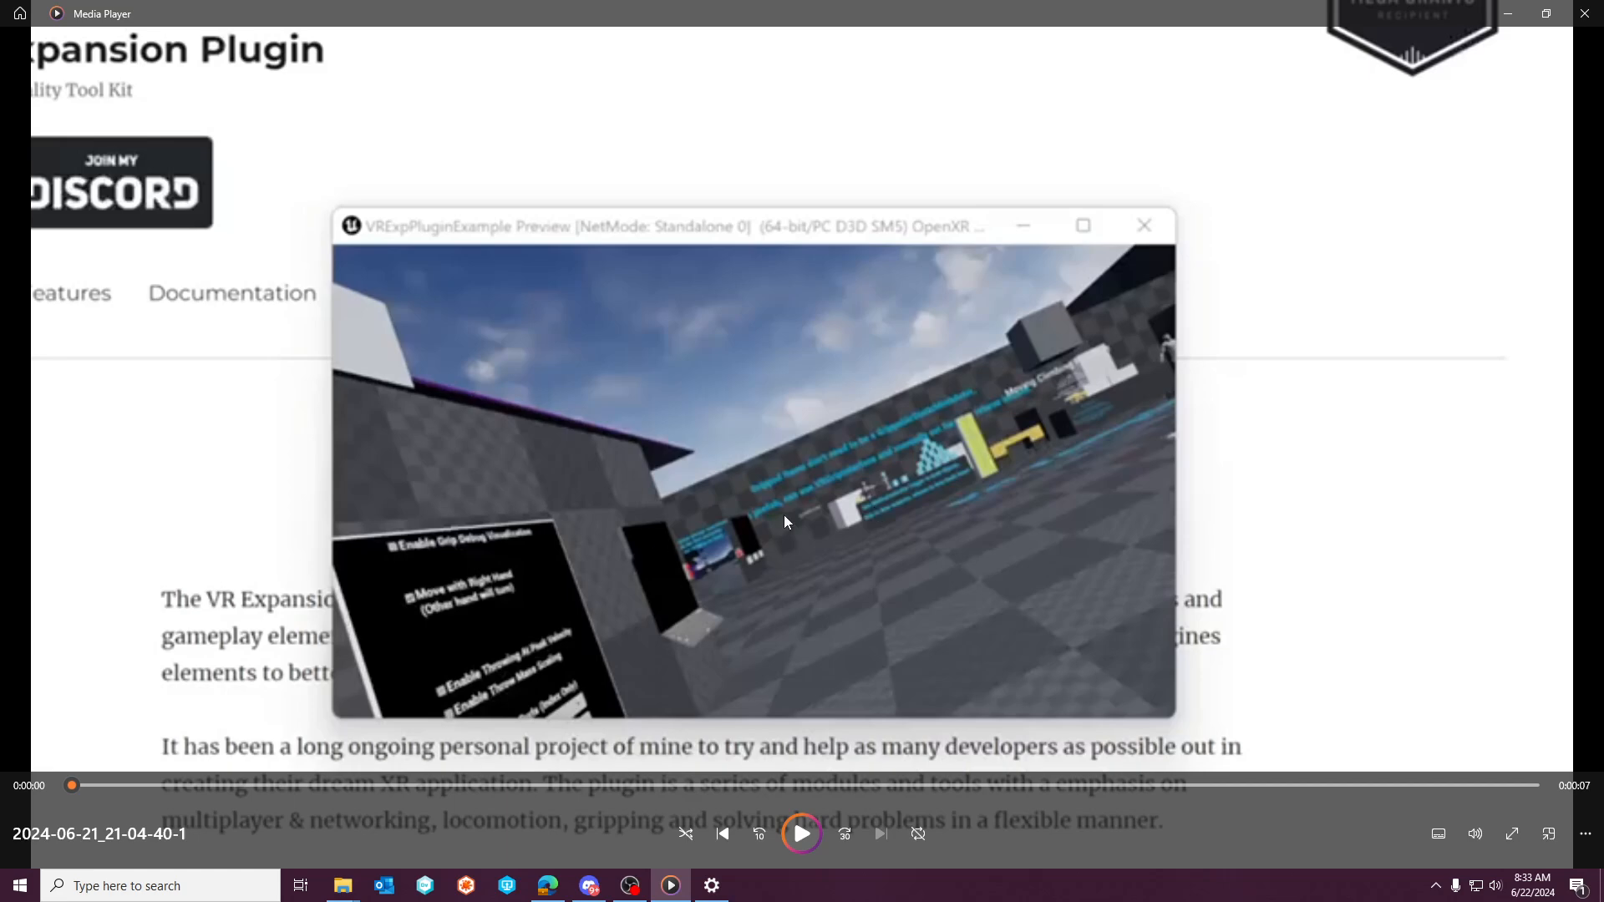
mouse_move(807, 510)
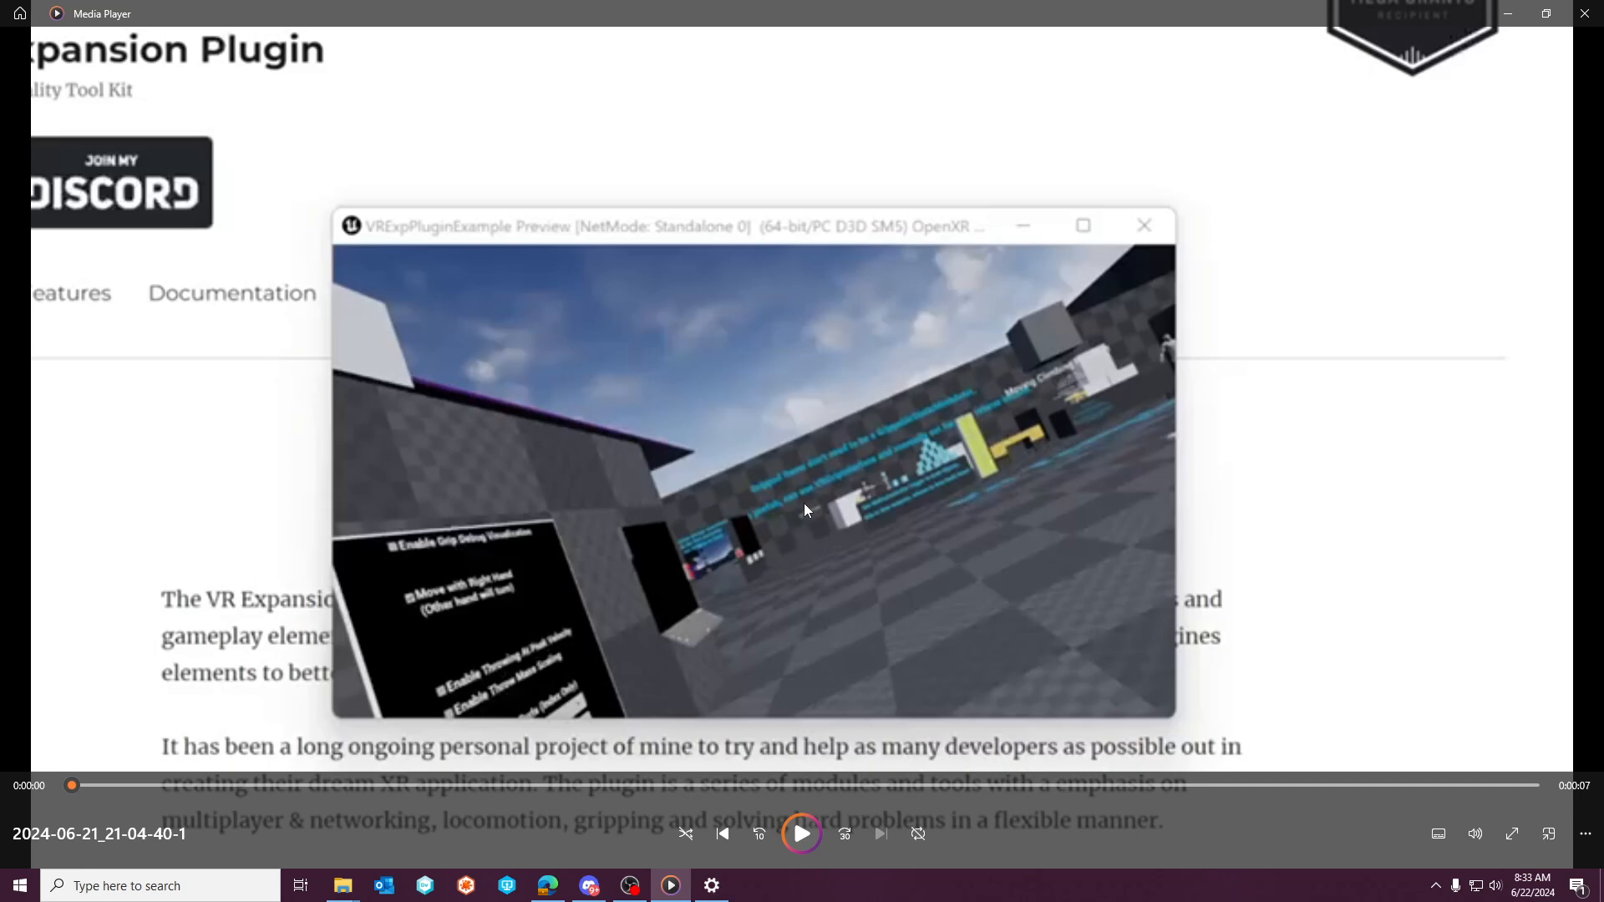
mouse_move(1586, 13)
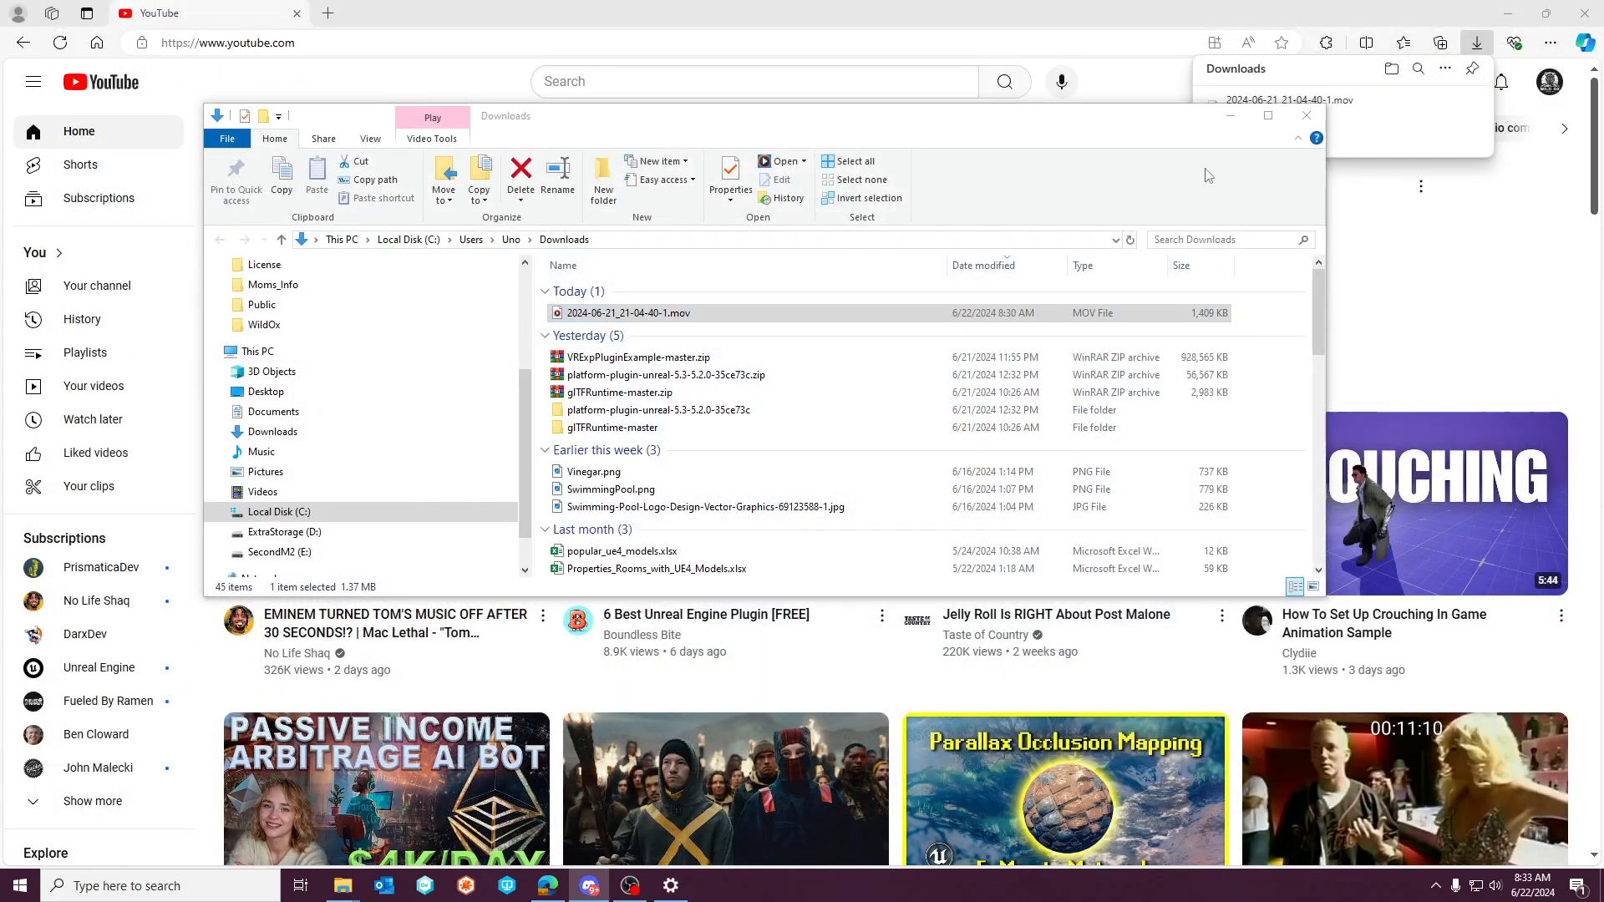
Maximize the Downloads folder window to show the 1,409 KB MOV recording
click(1268, 115)
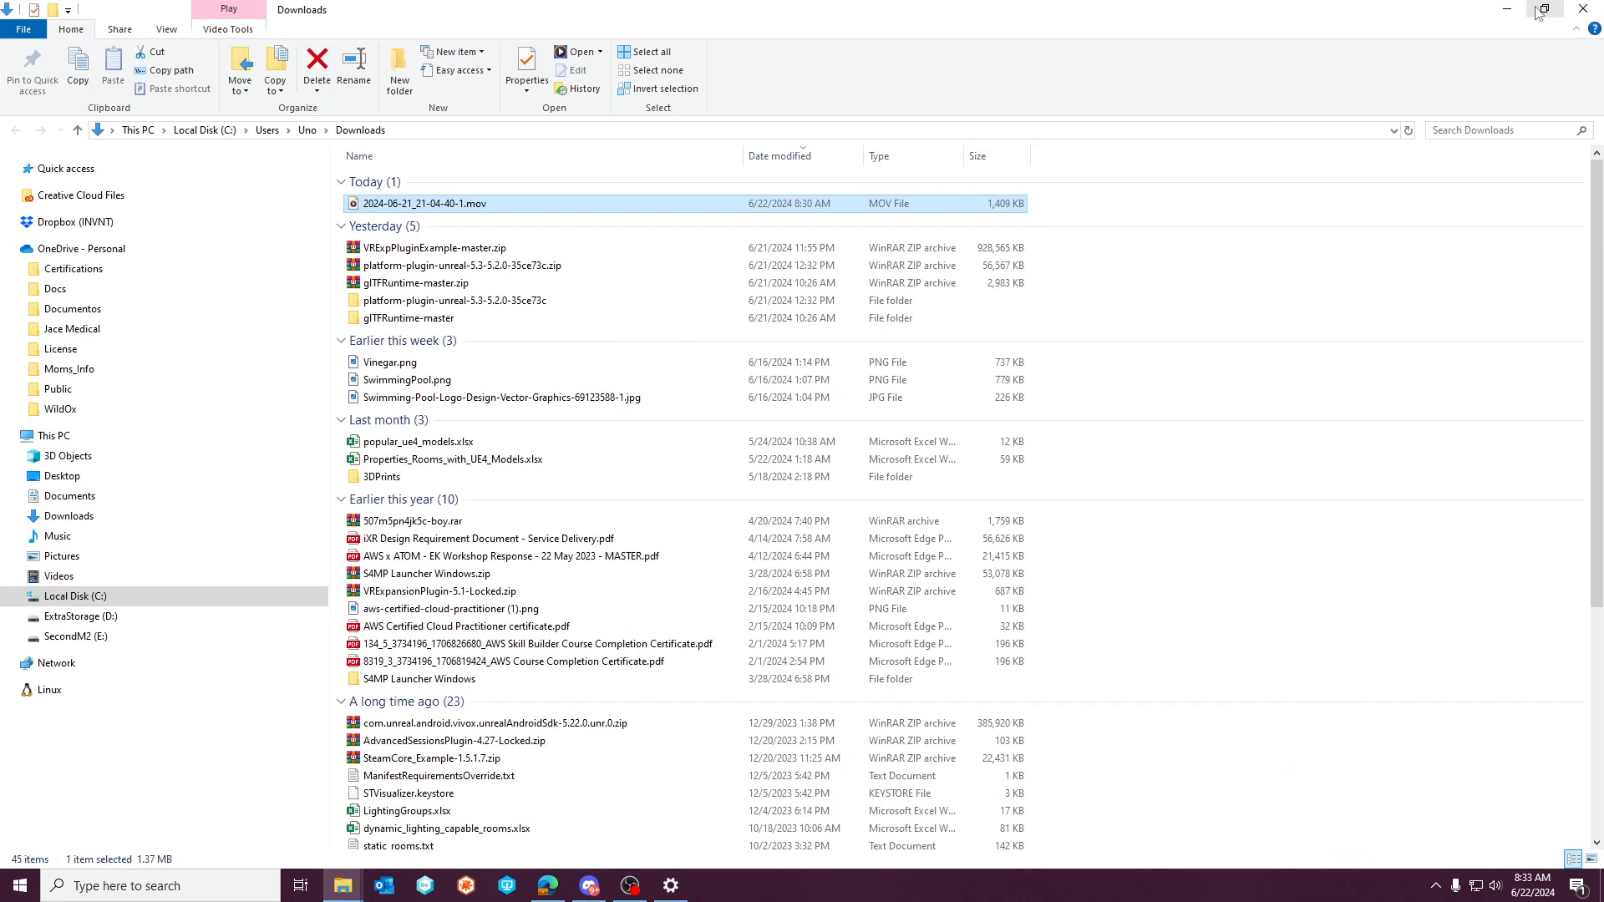
mouse_move(915, 442)
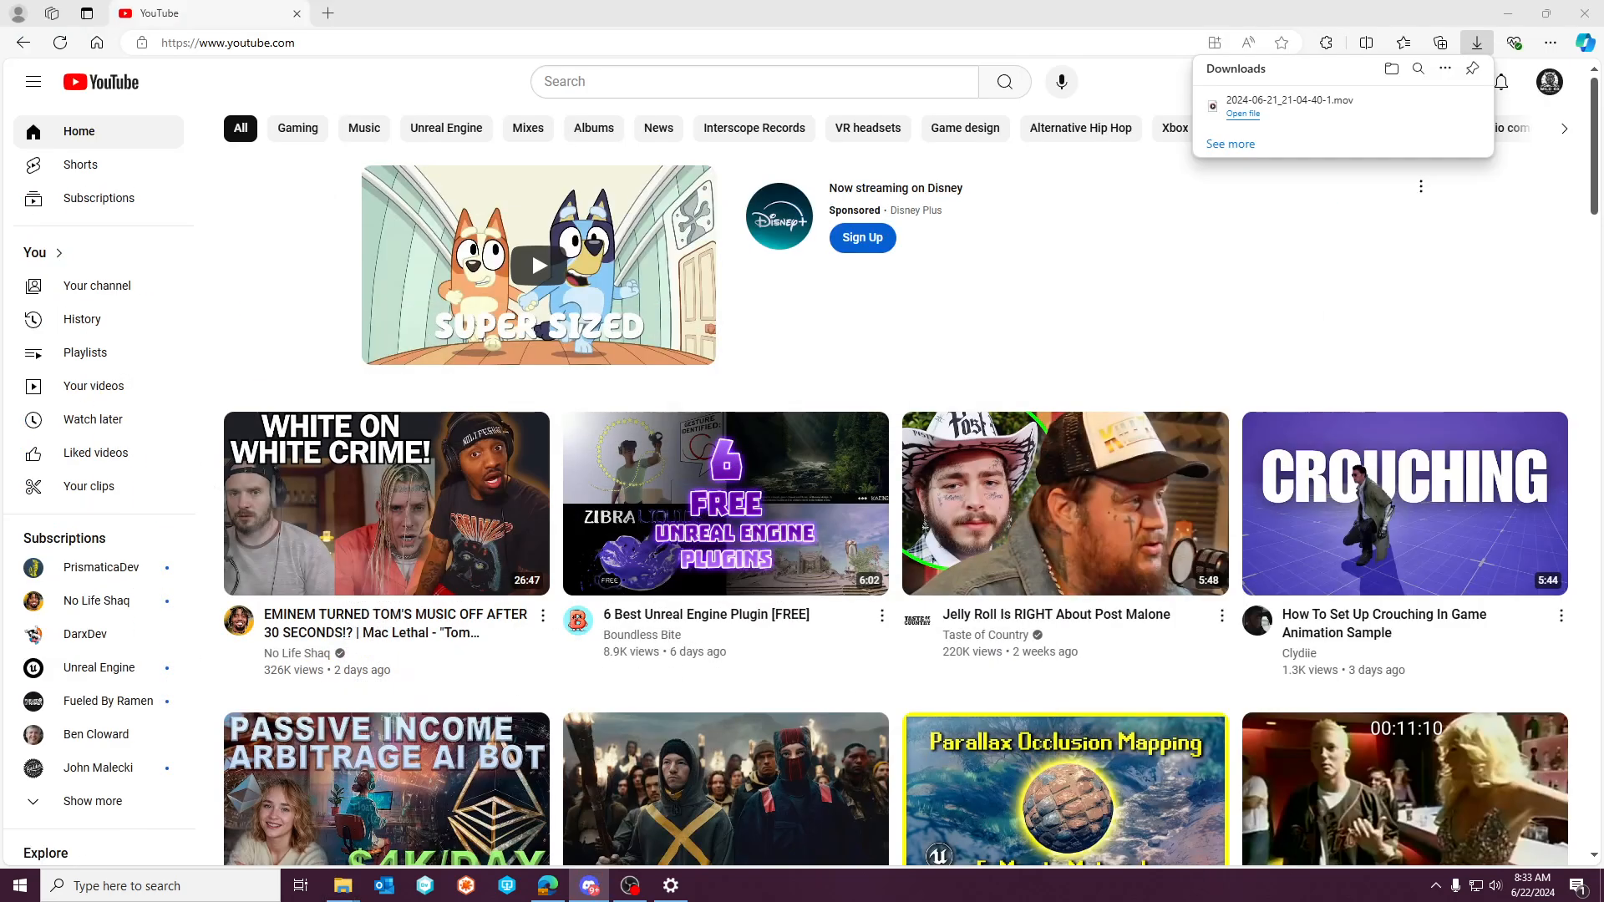
mouse_move(1304, 144)
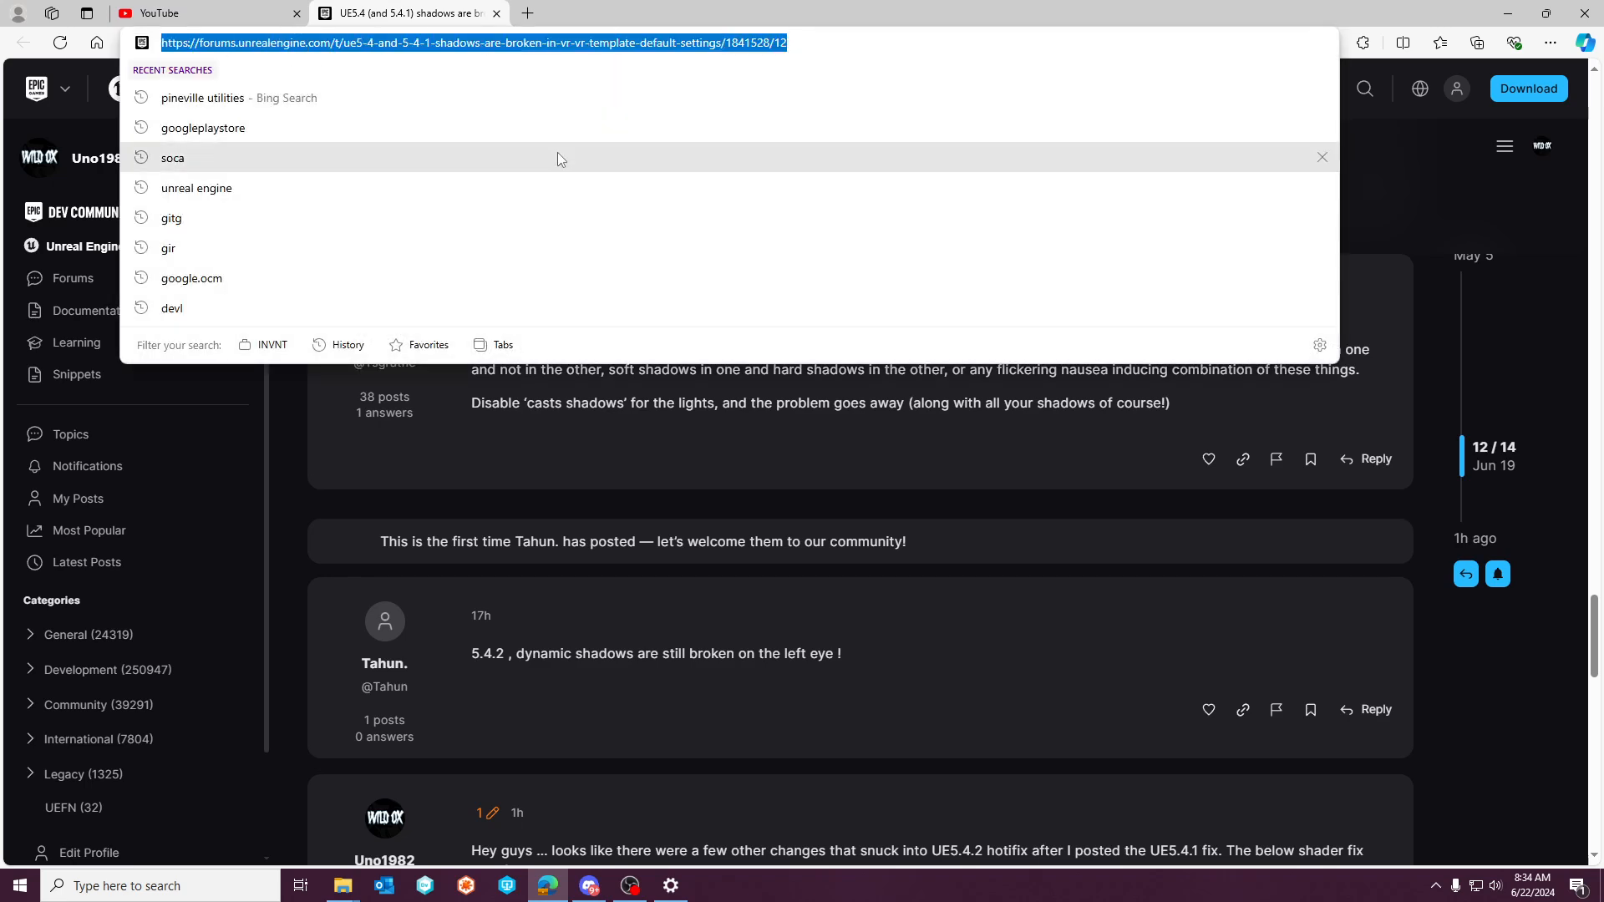
mouse_move(986, 294)
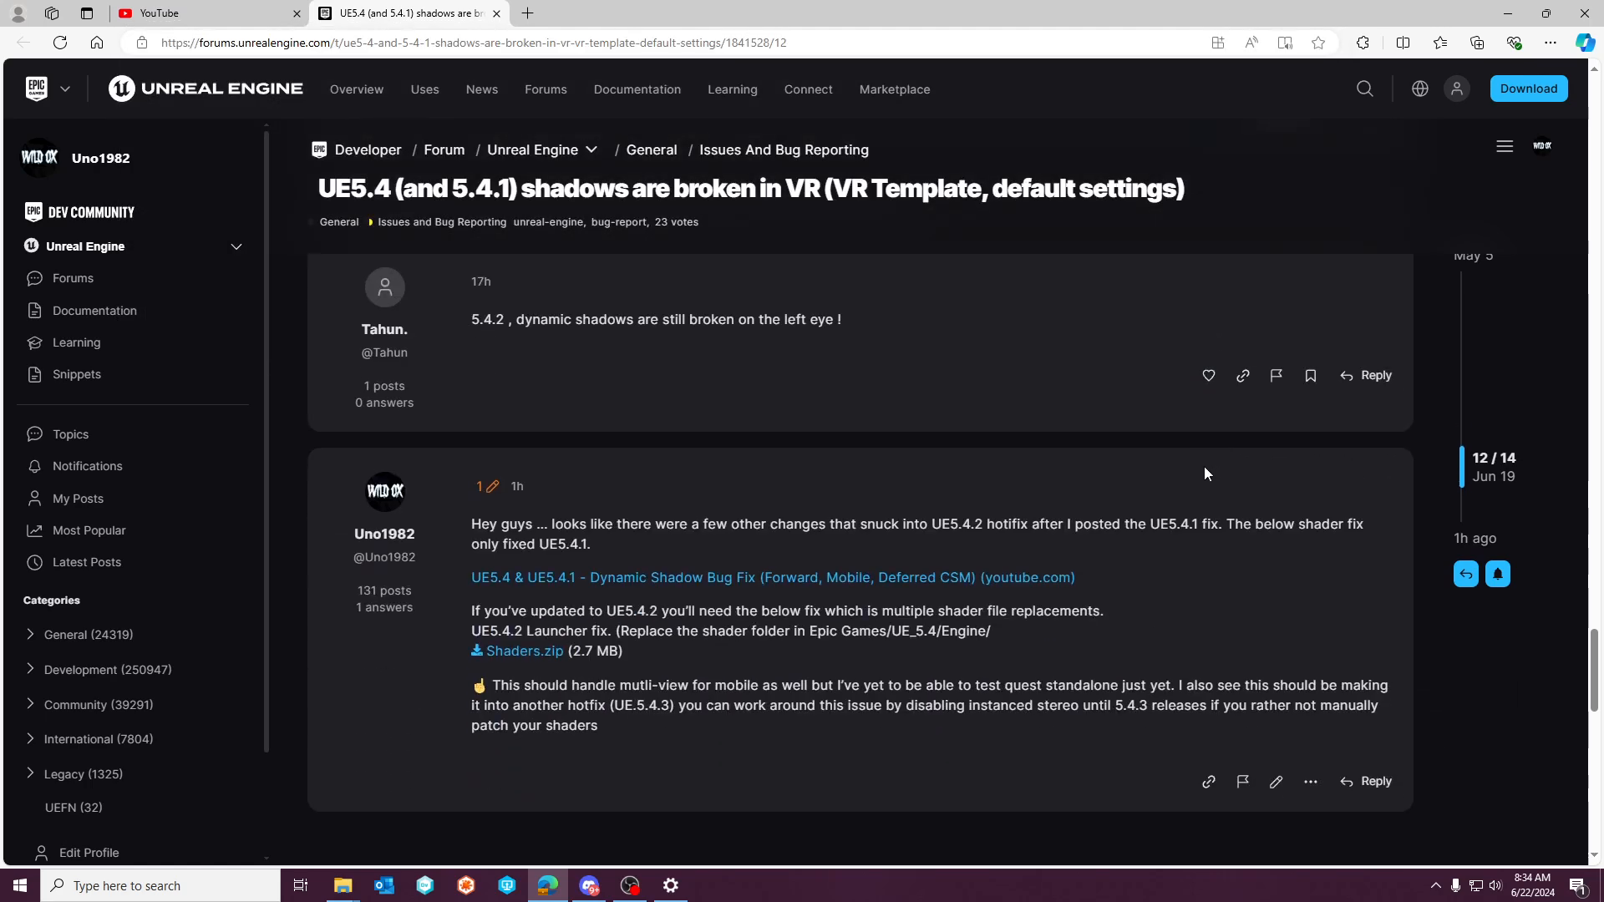
Scroll the VR shadows thread to the Shaders.zip fix post and clear the 'multi-view' highlight
scroll(down, 3)
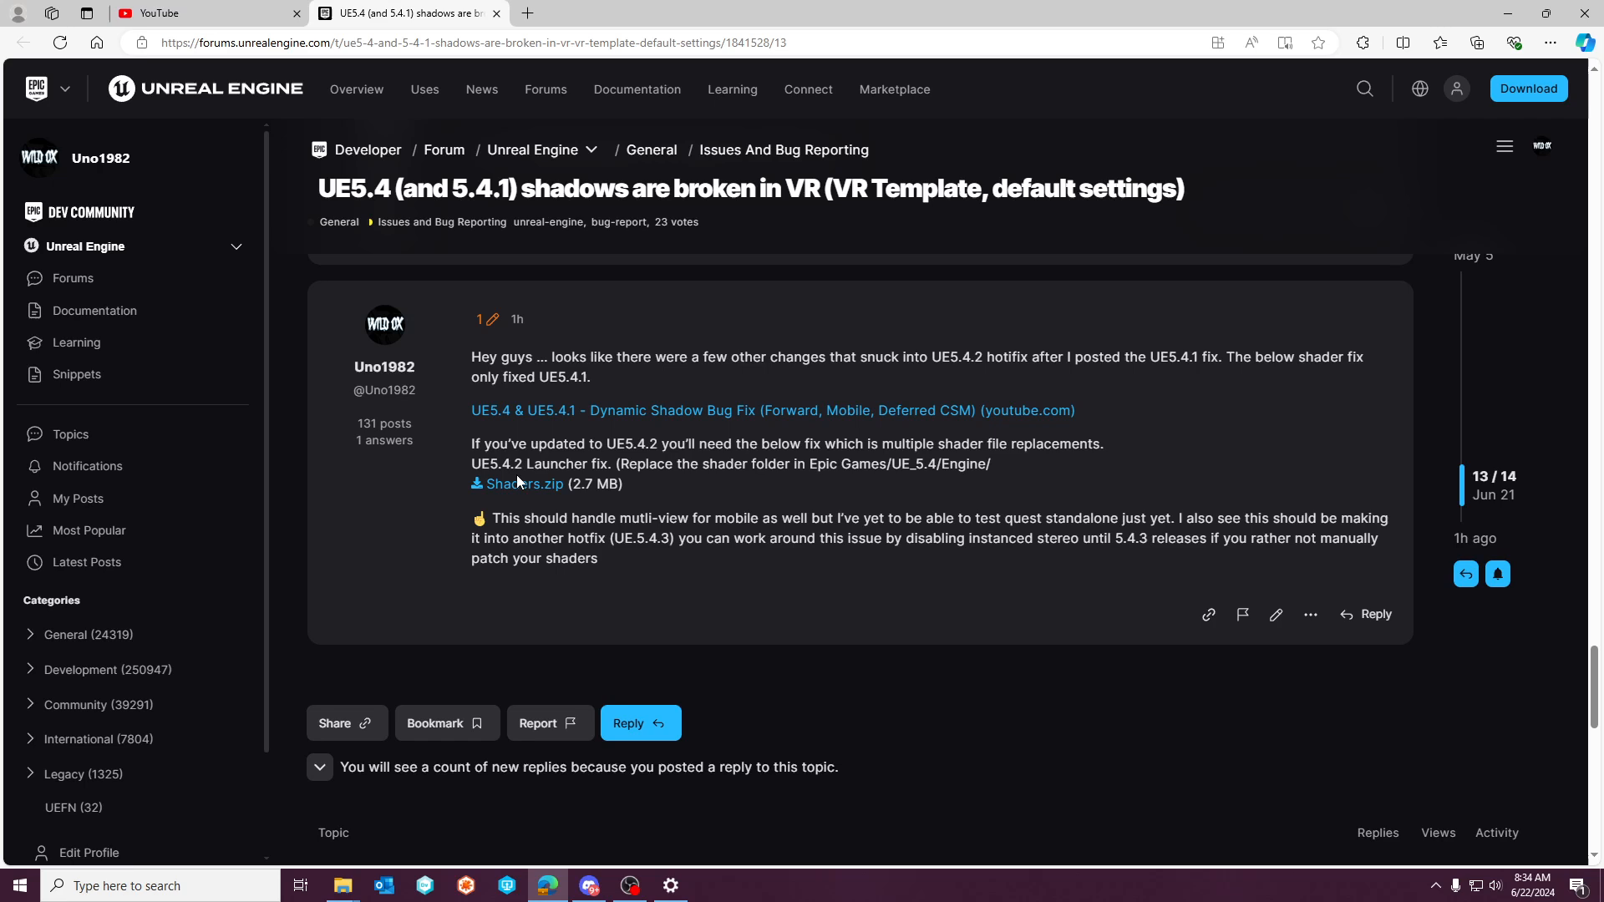
mouse_move(527, 496)
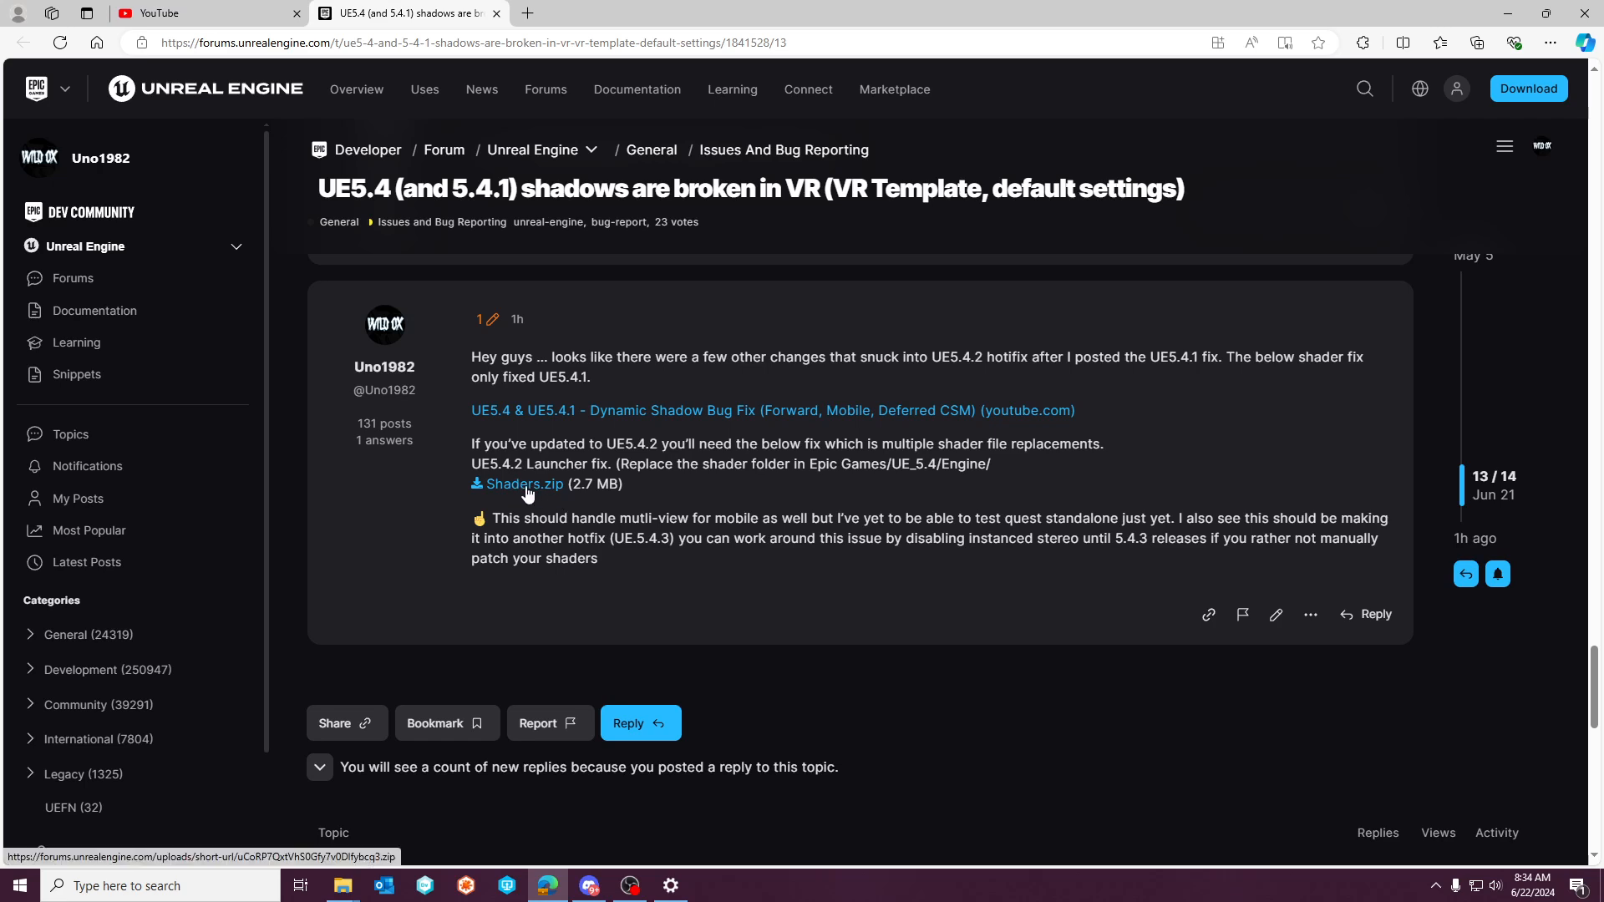
mouse_move(523, 490)
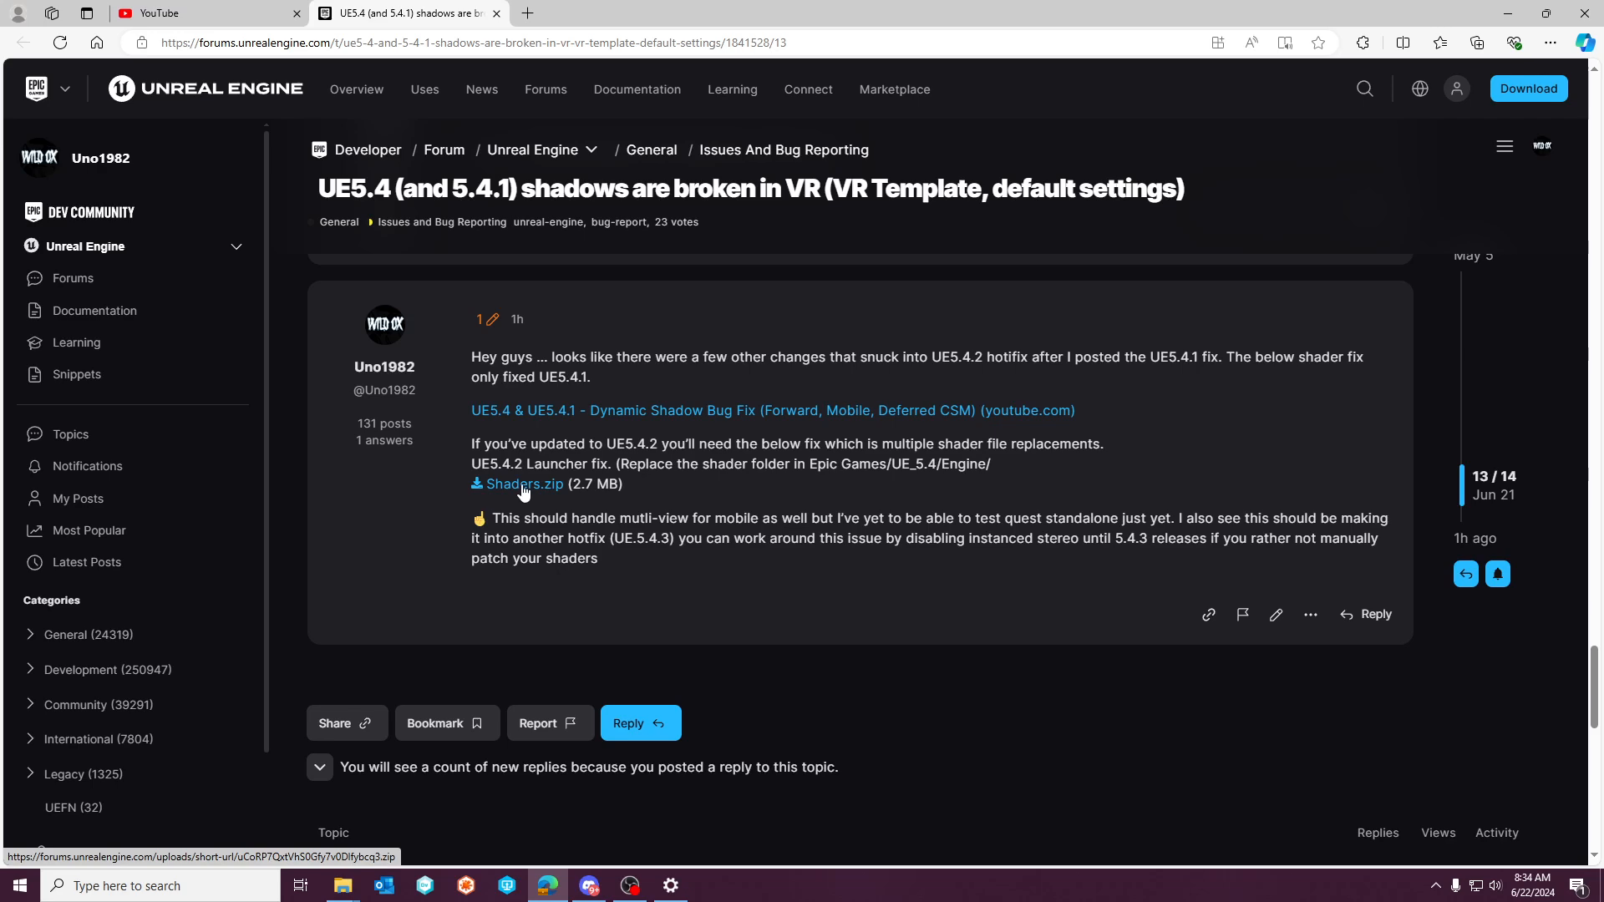
mouse_move(527, 424)
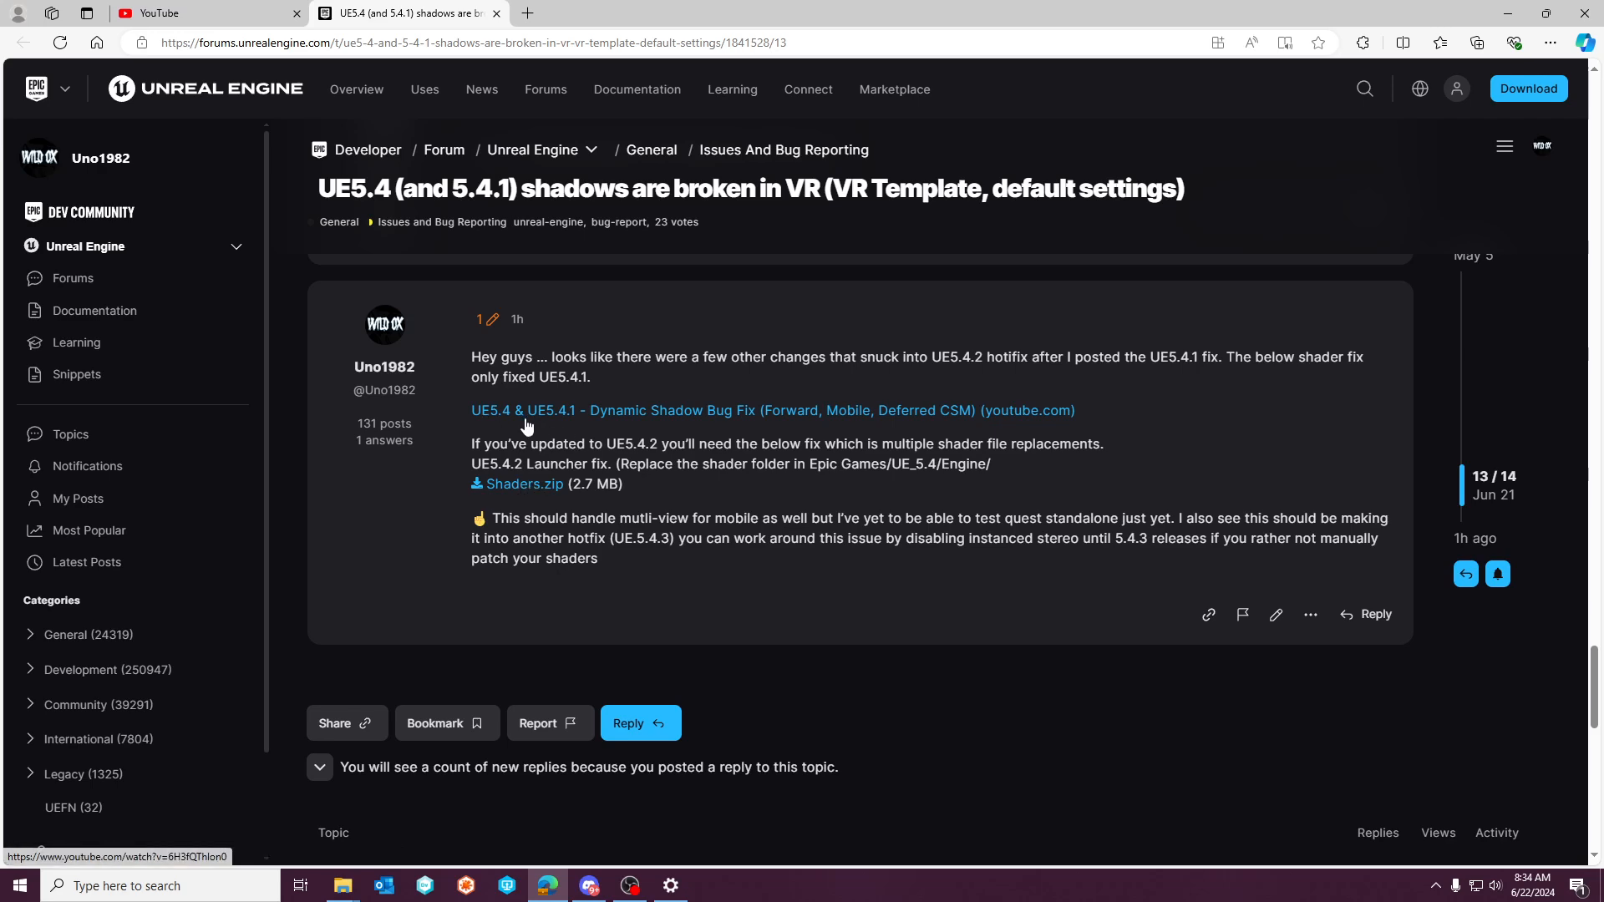
mouse_move(849, 424)
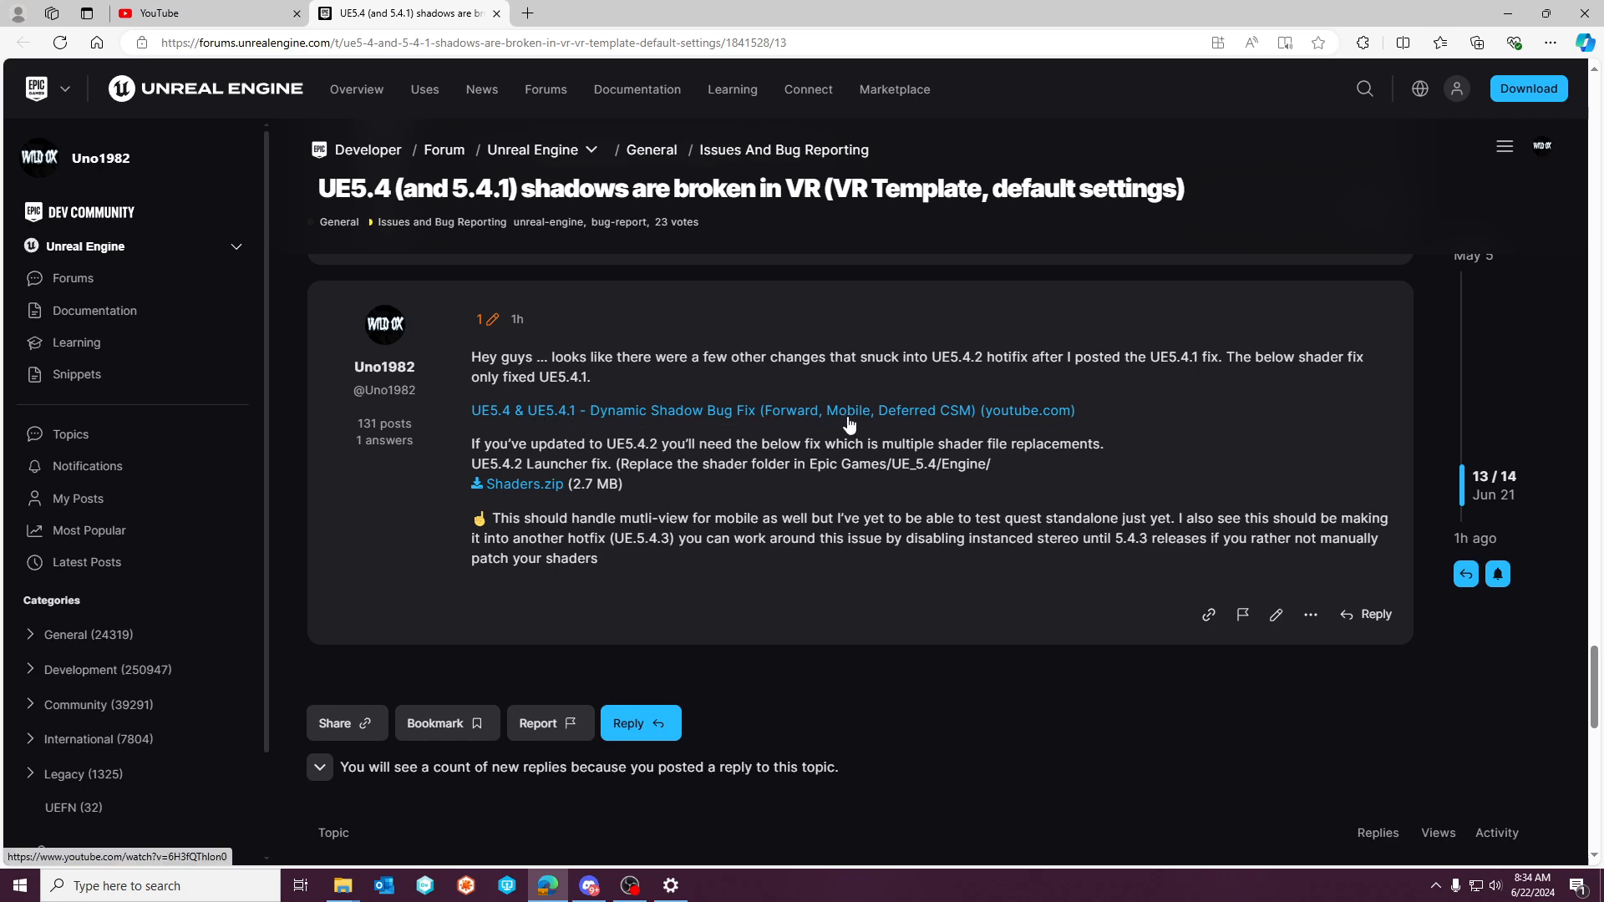
mouse_move(823, 428)
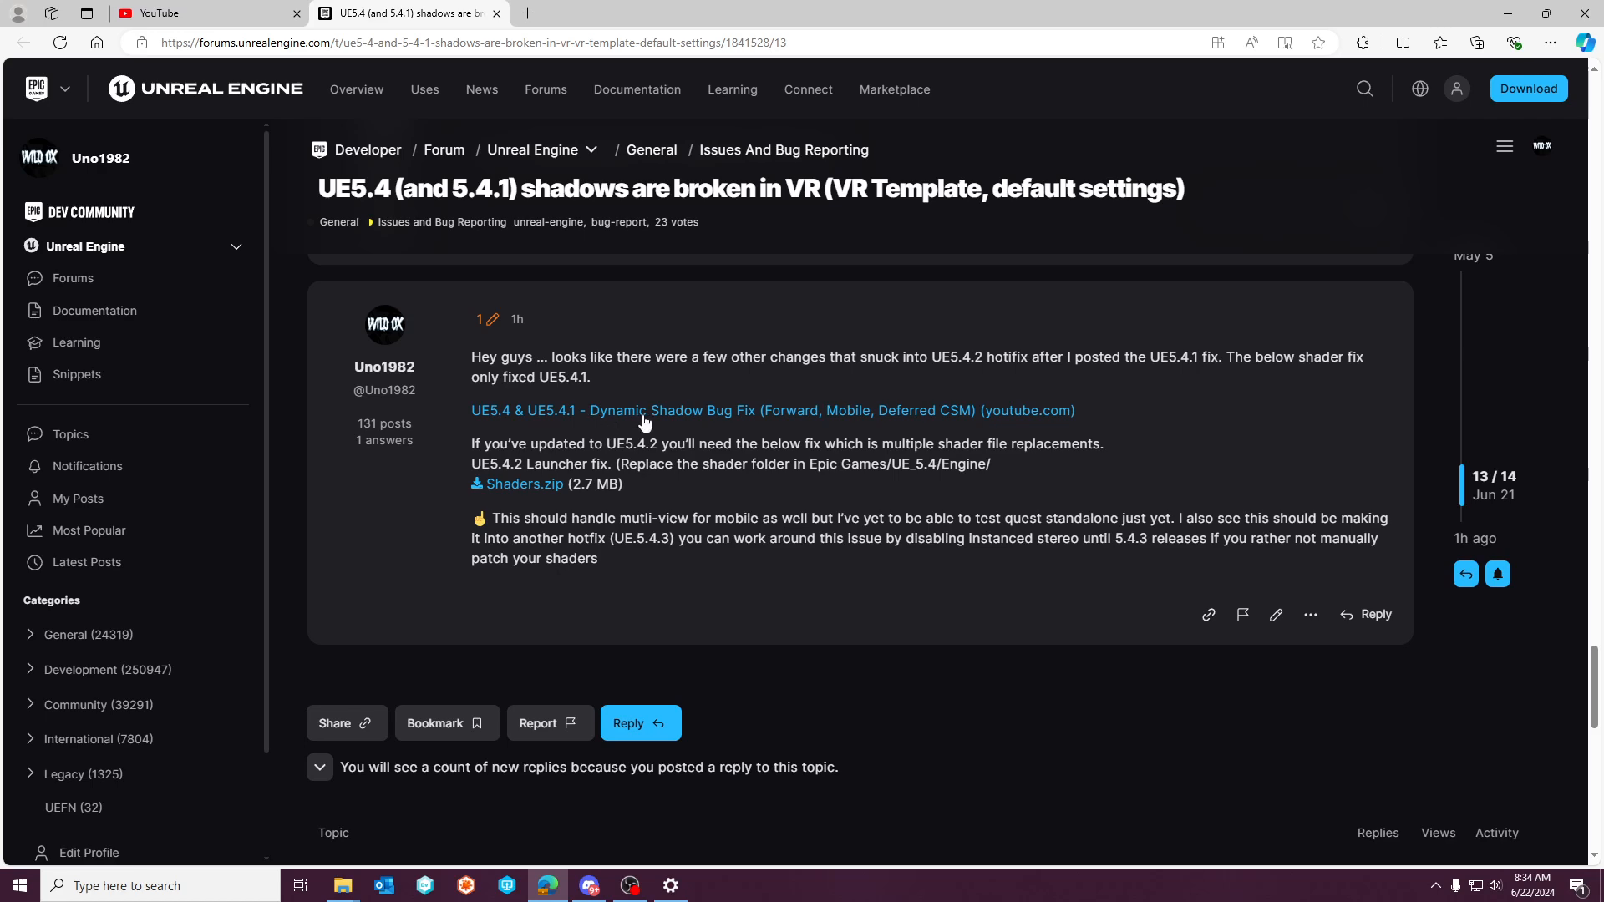
mouse_move(1005, 423)
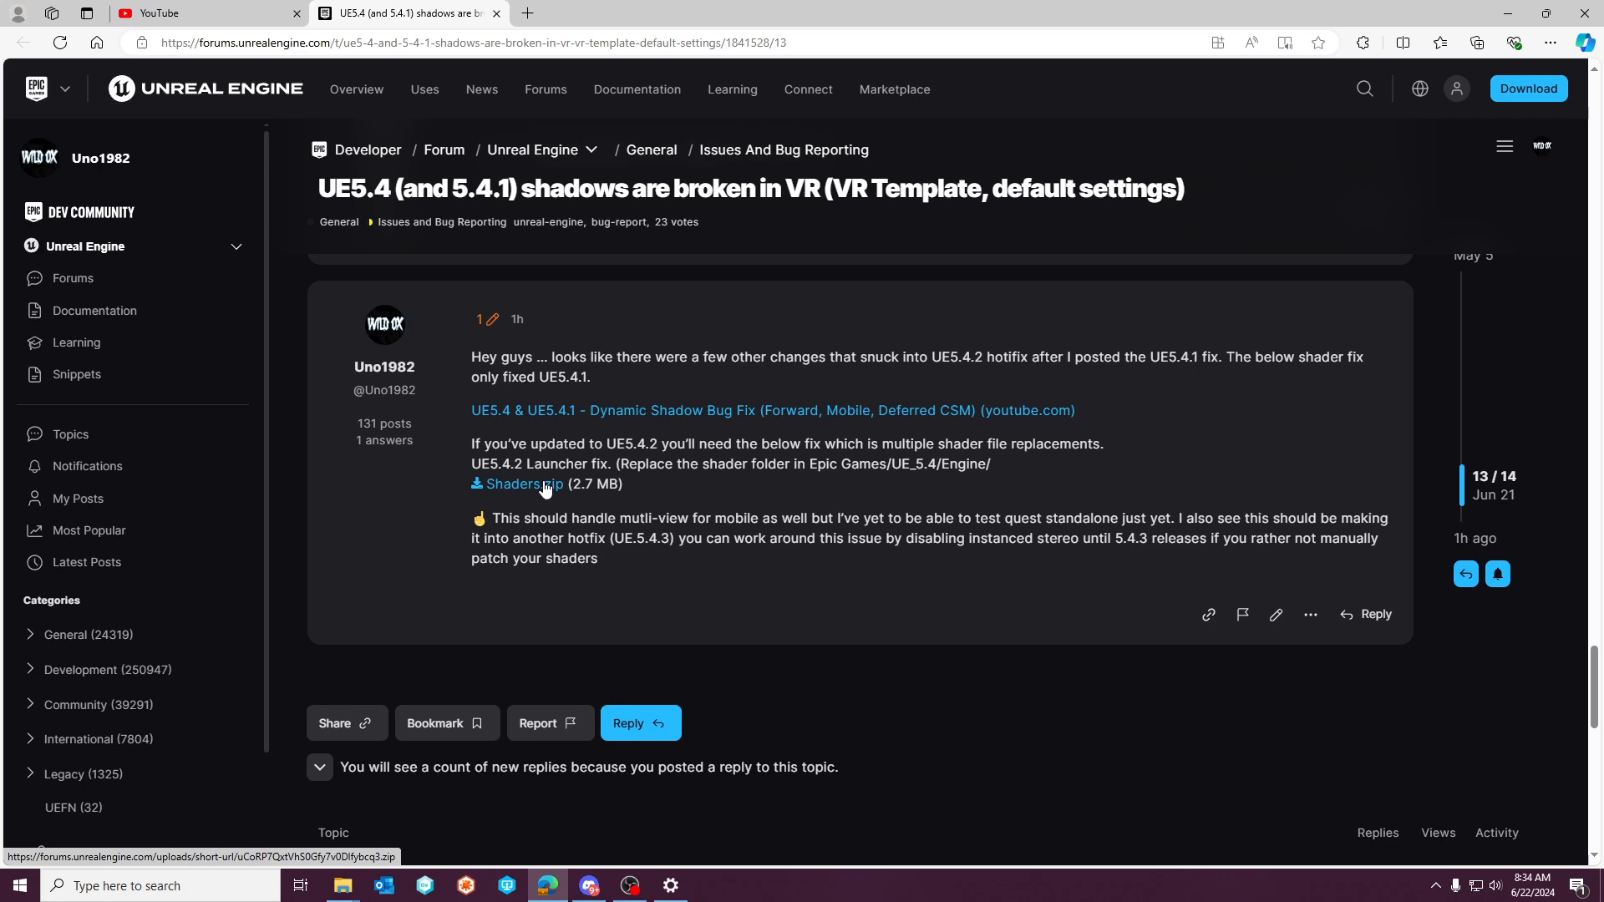
mouse_move(664, 538)
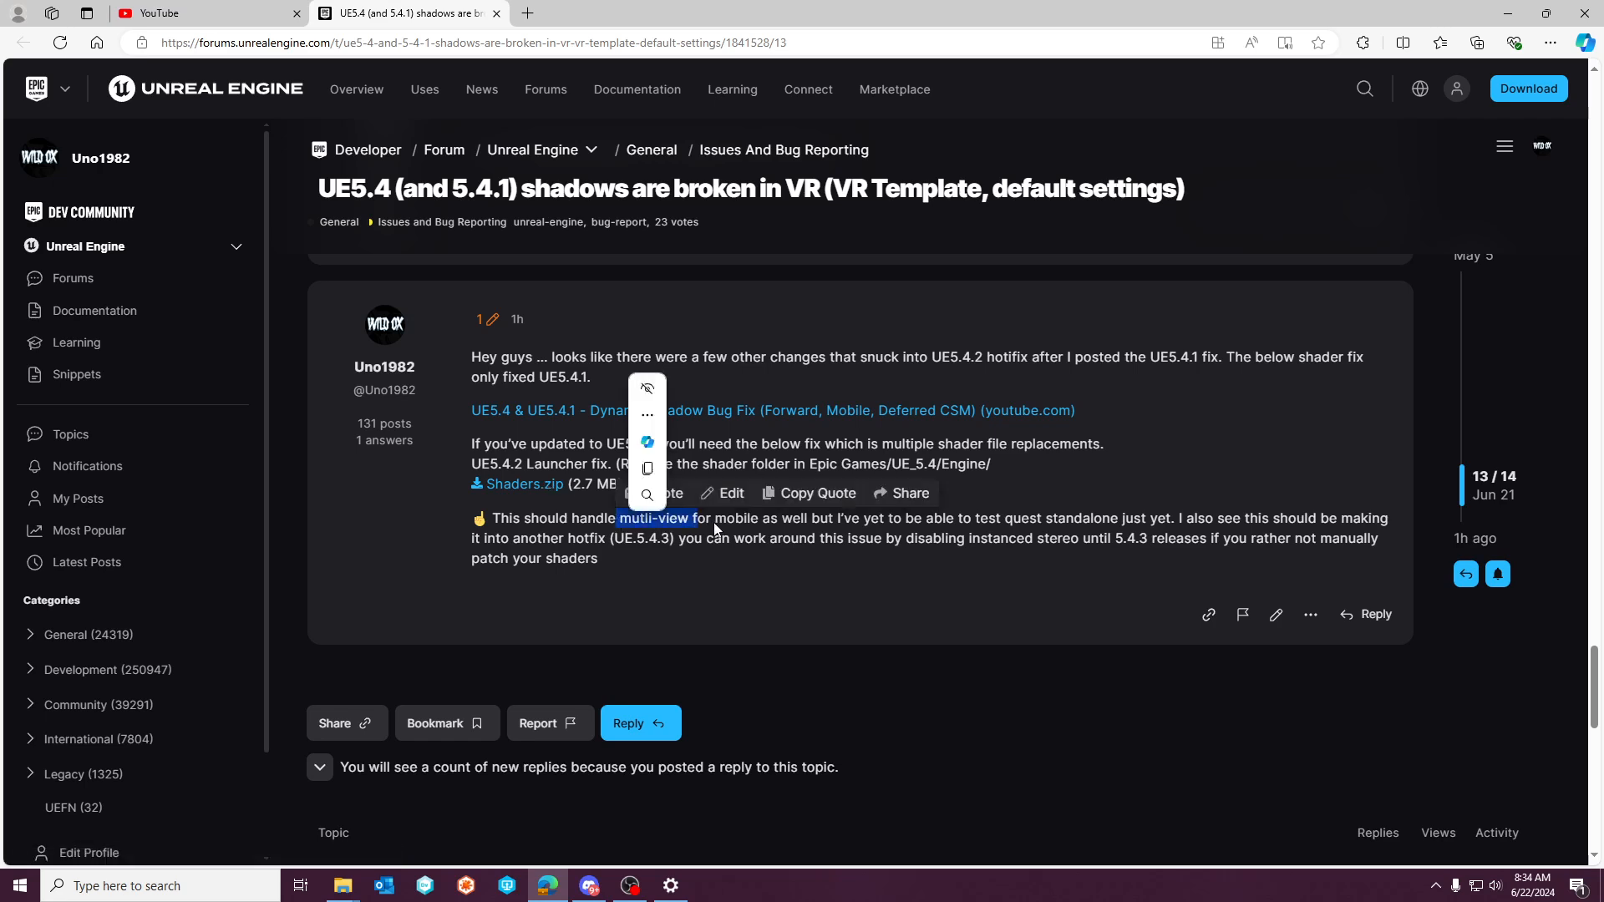
click(734, 604)
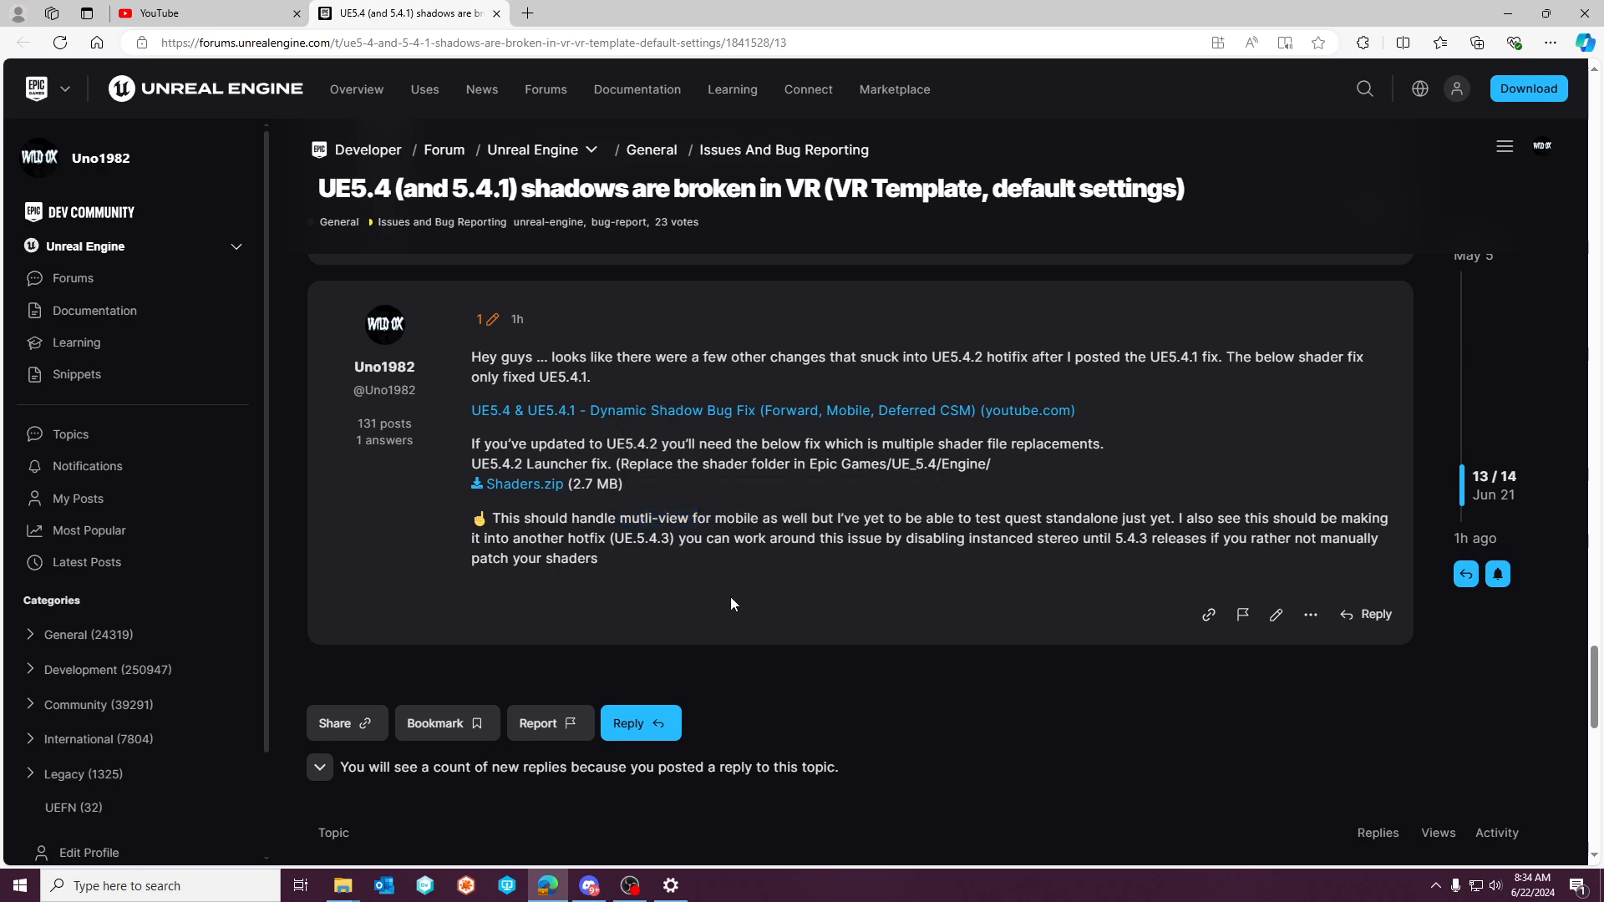
mouse_move(894, 554)
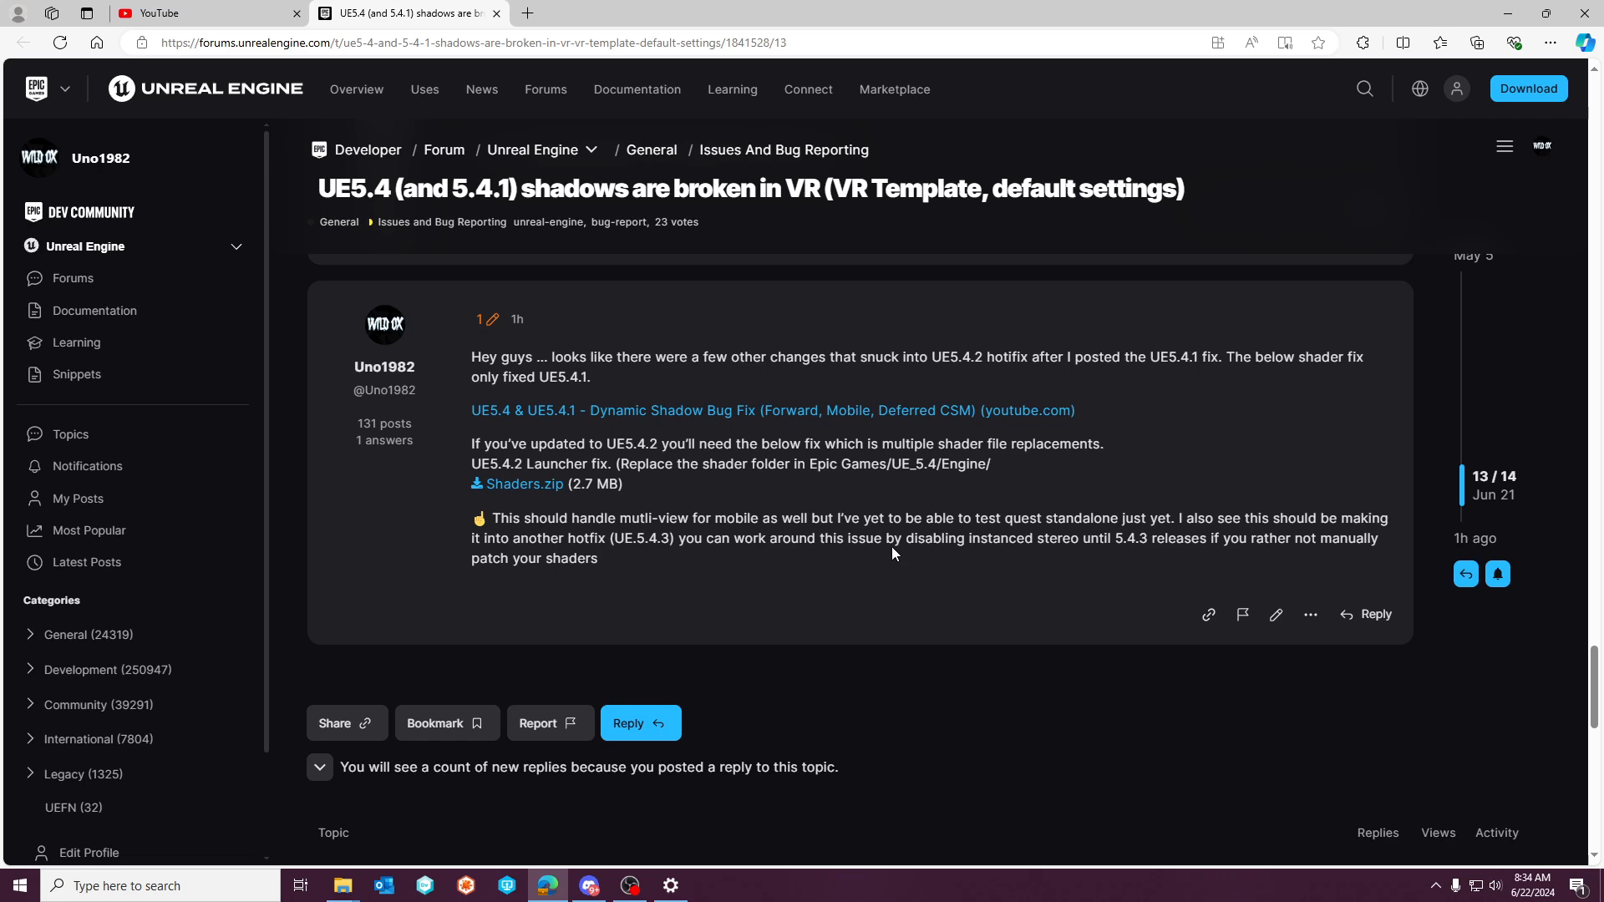
mouse_move(679, 548)
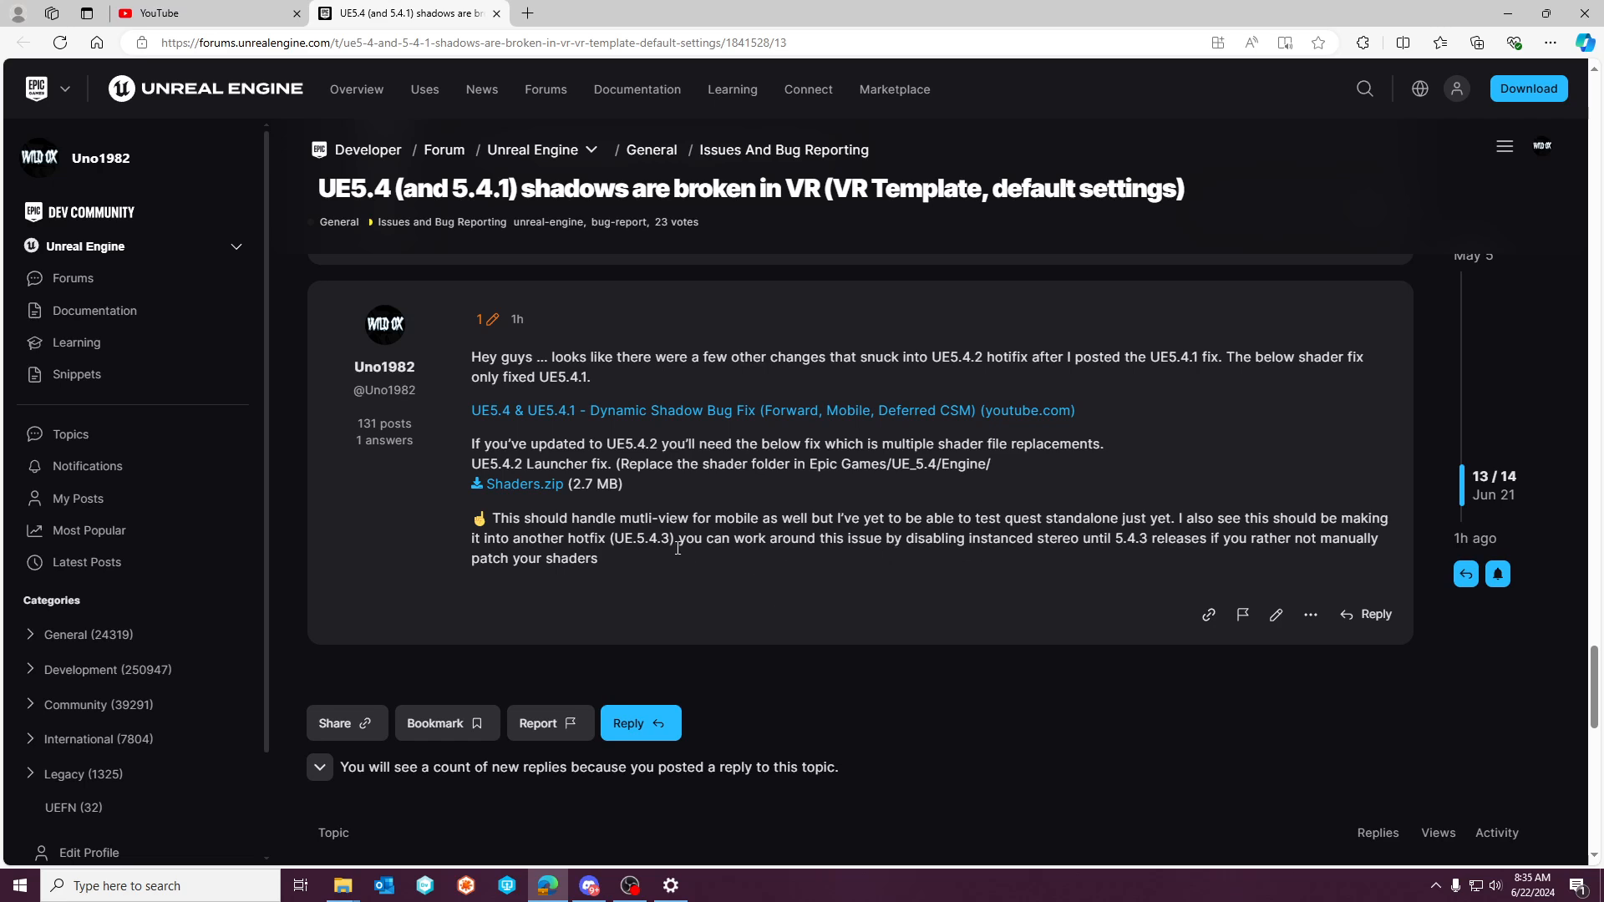
mouse_move(530, 491)
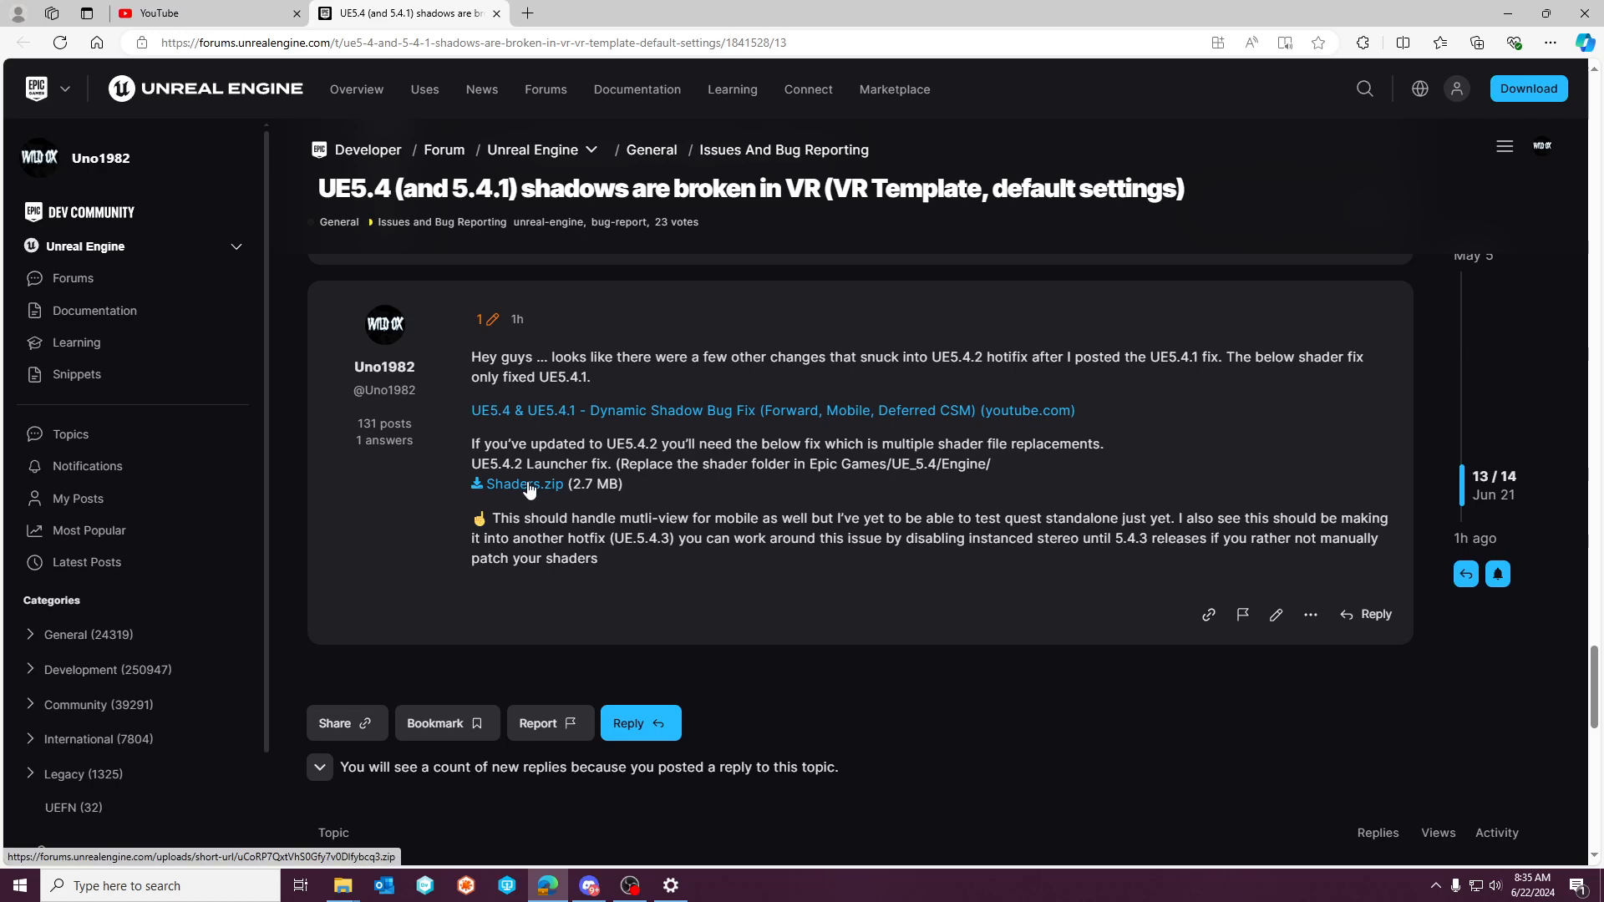
mouse_move(912, 483)
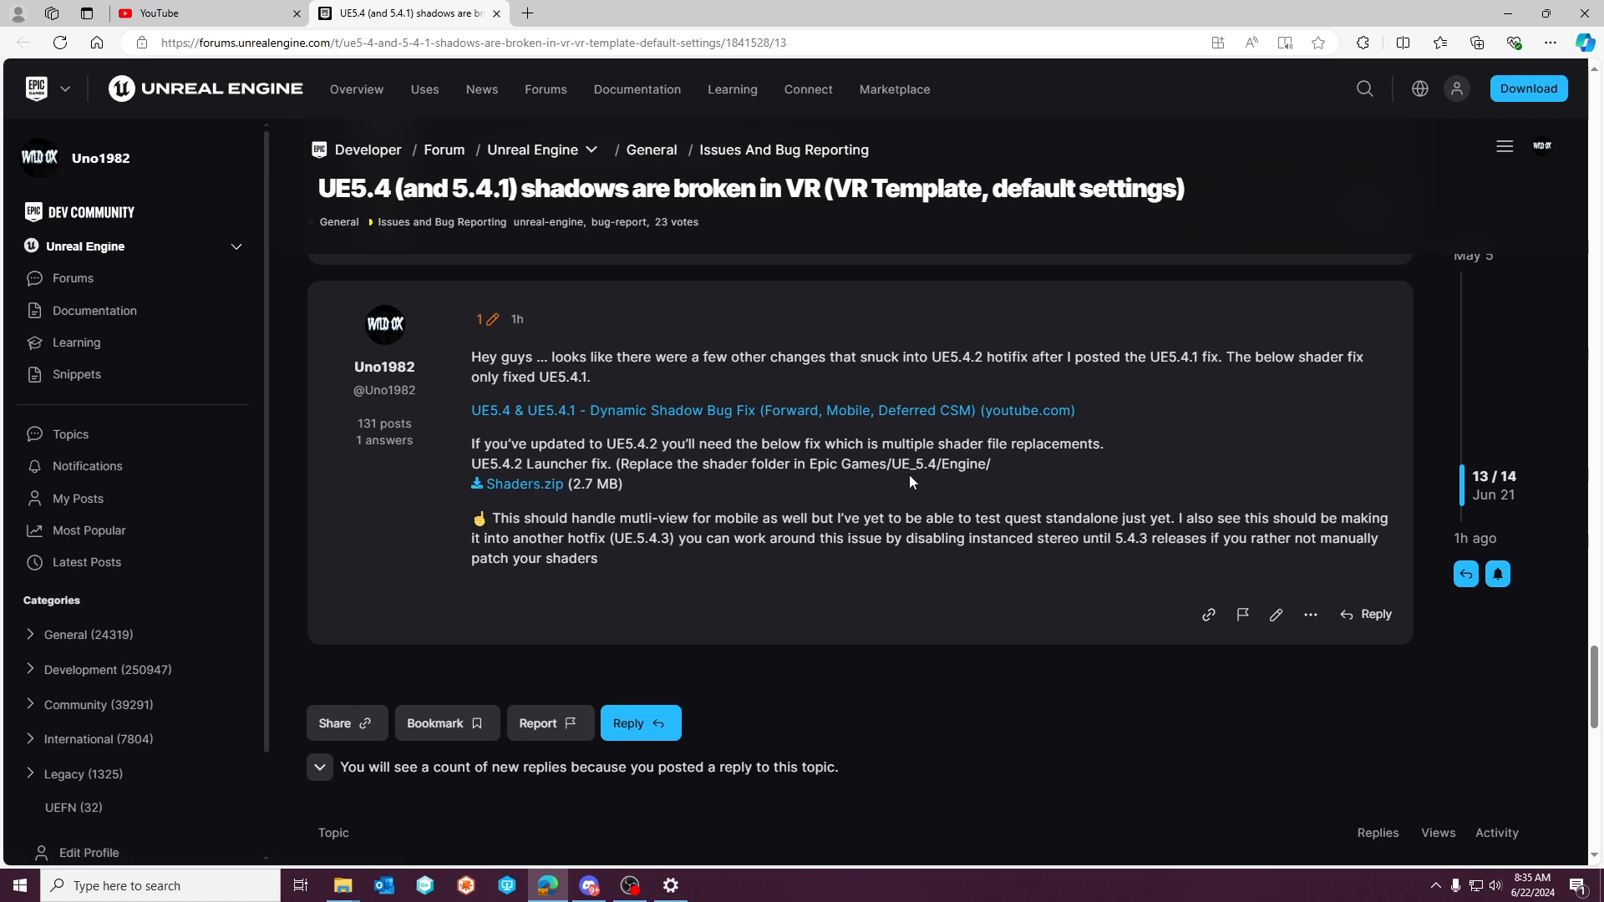
mouse_move(794, 507)
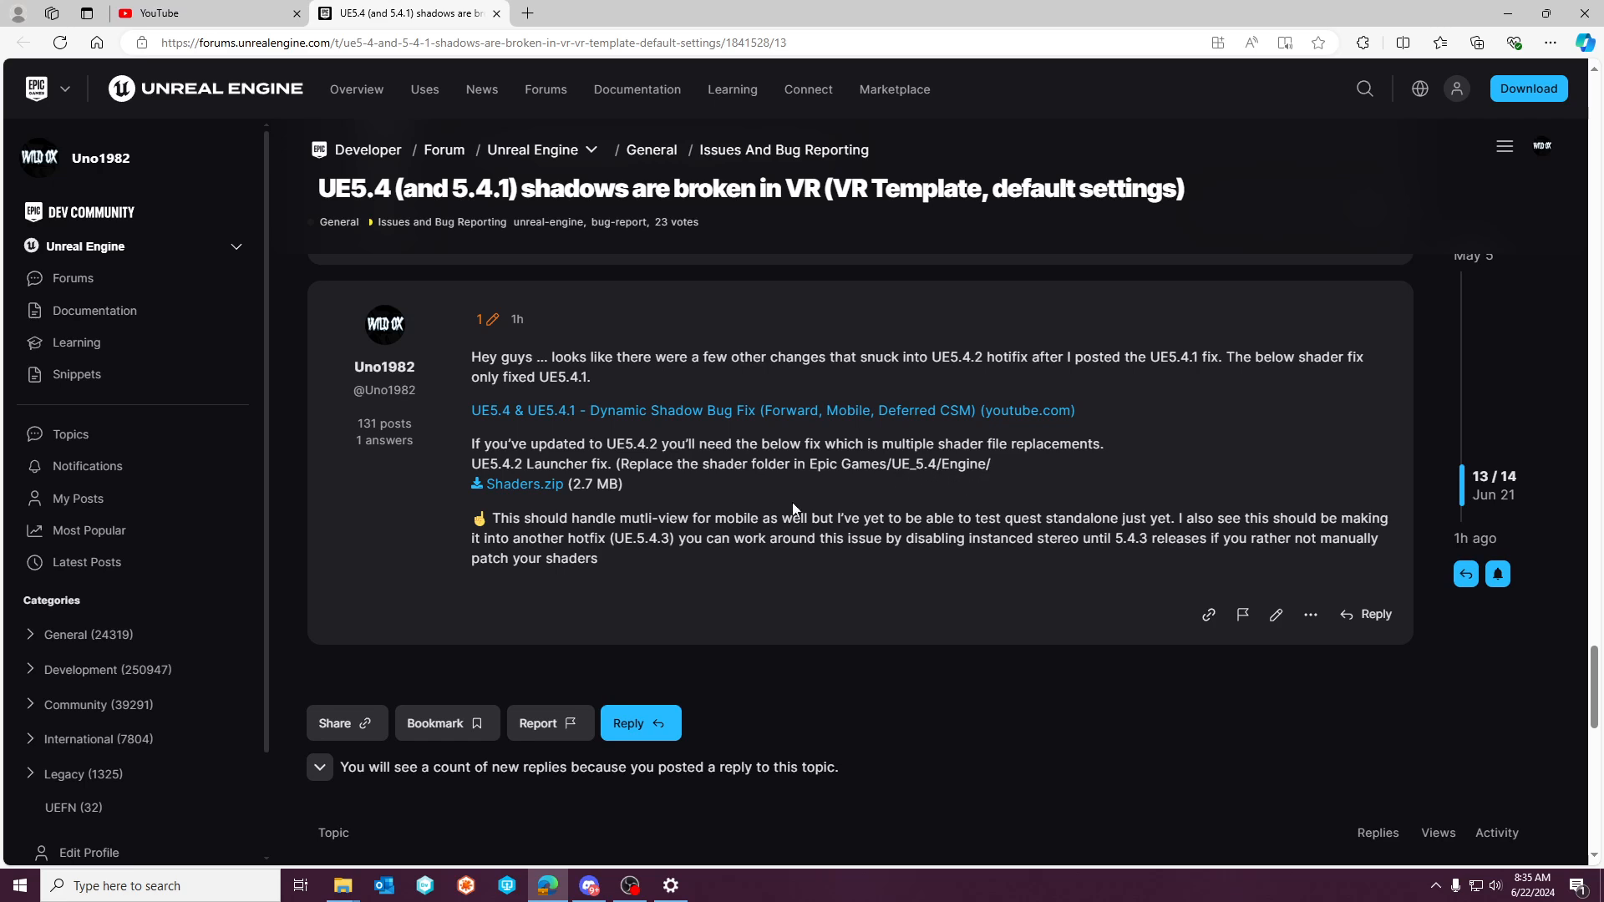
drag(913, 538, 1110, 538)
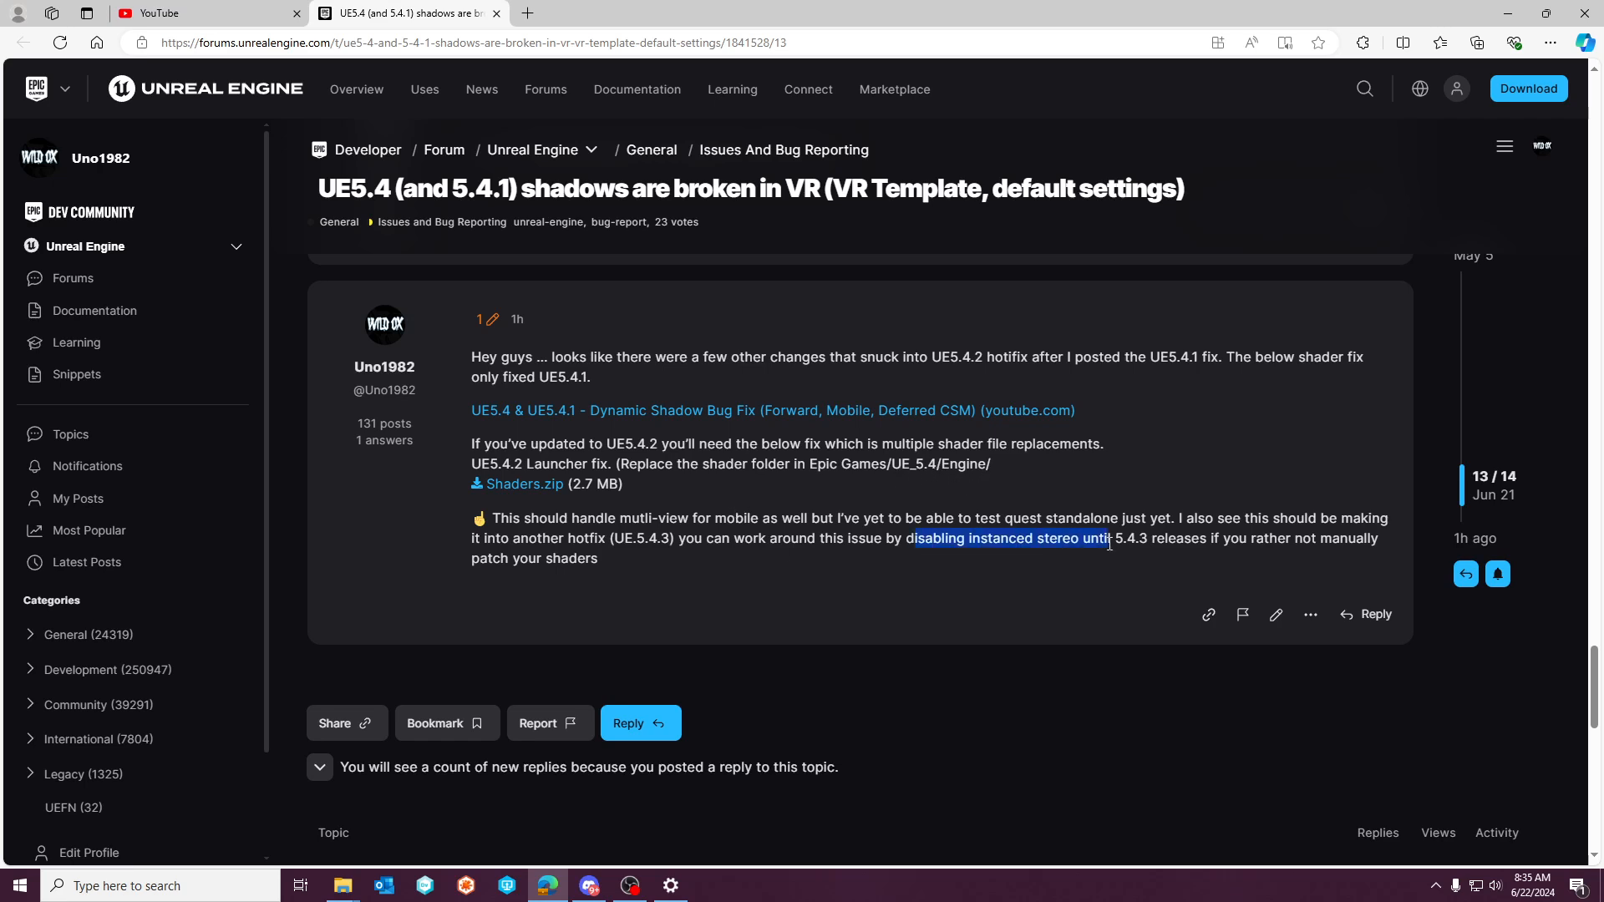
click(1005, 613)
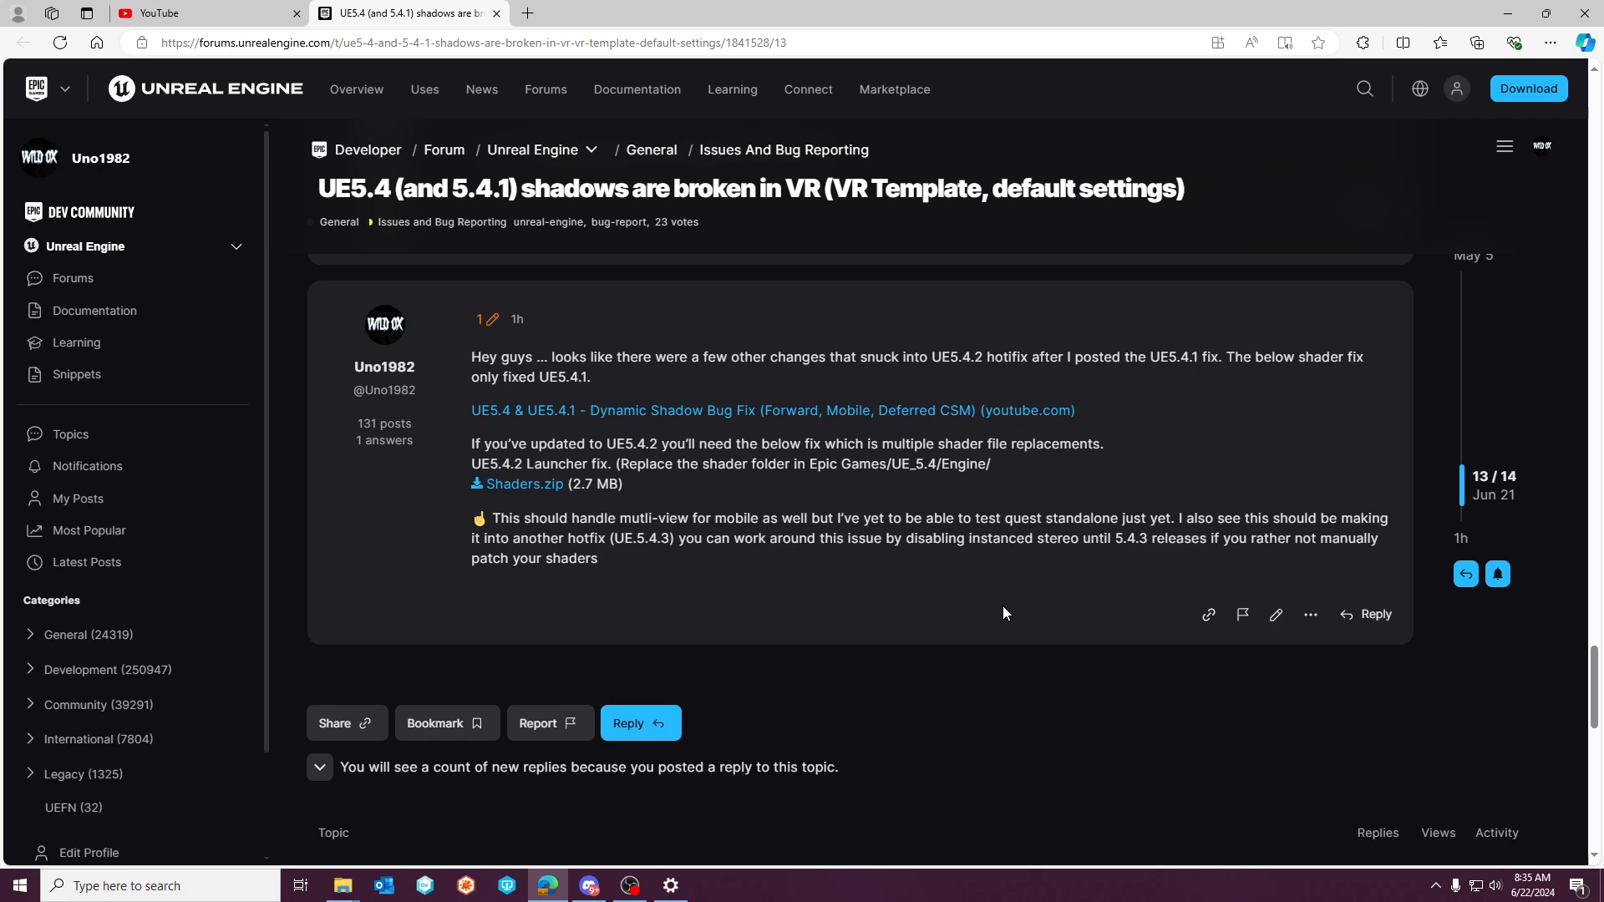
mouse_move(534, 496)
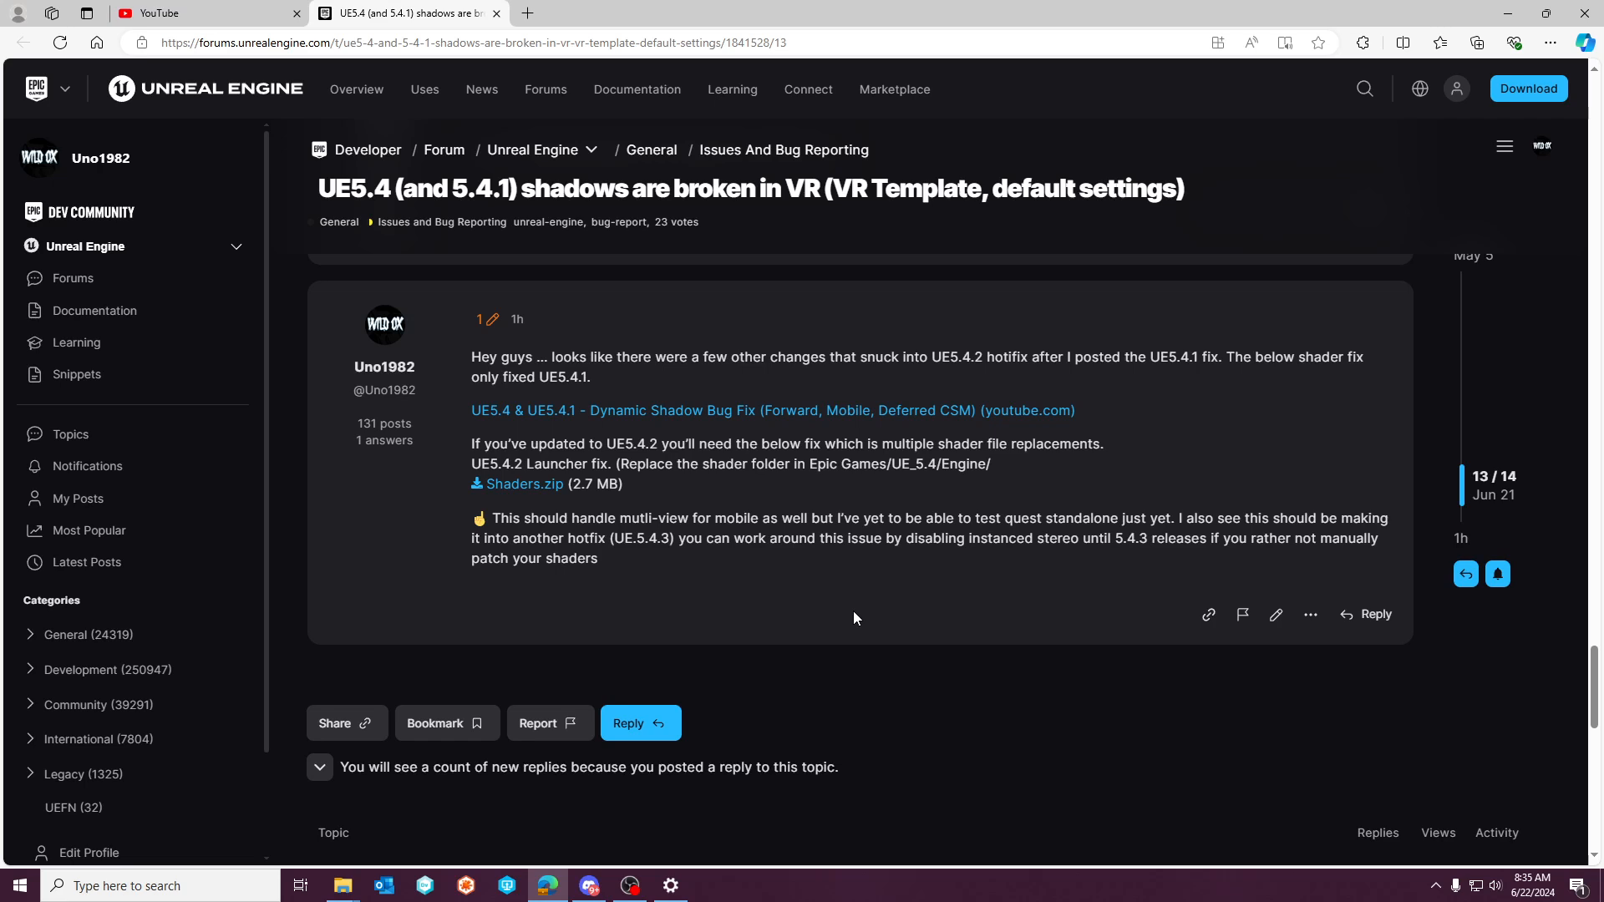
mouse_move(530, 490)
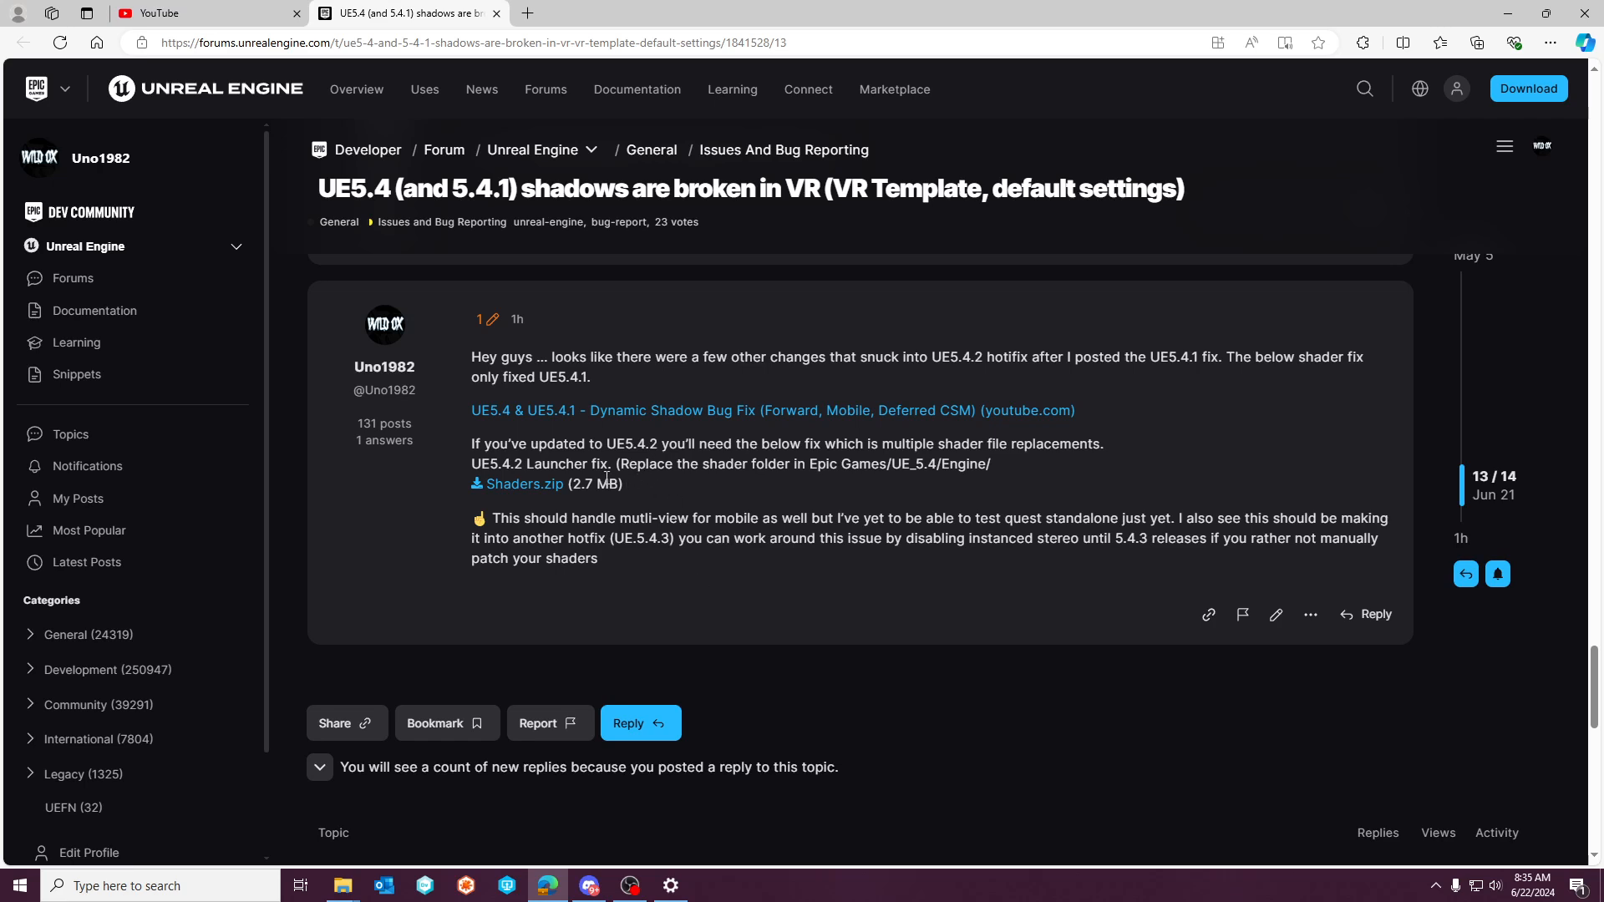
mouse_move(632, 554)
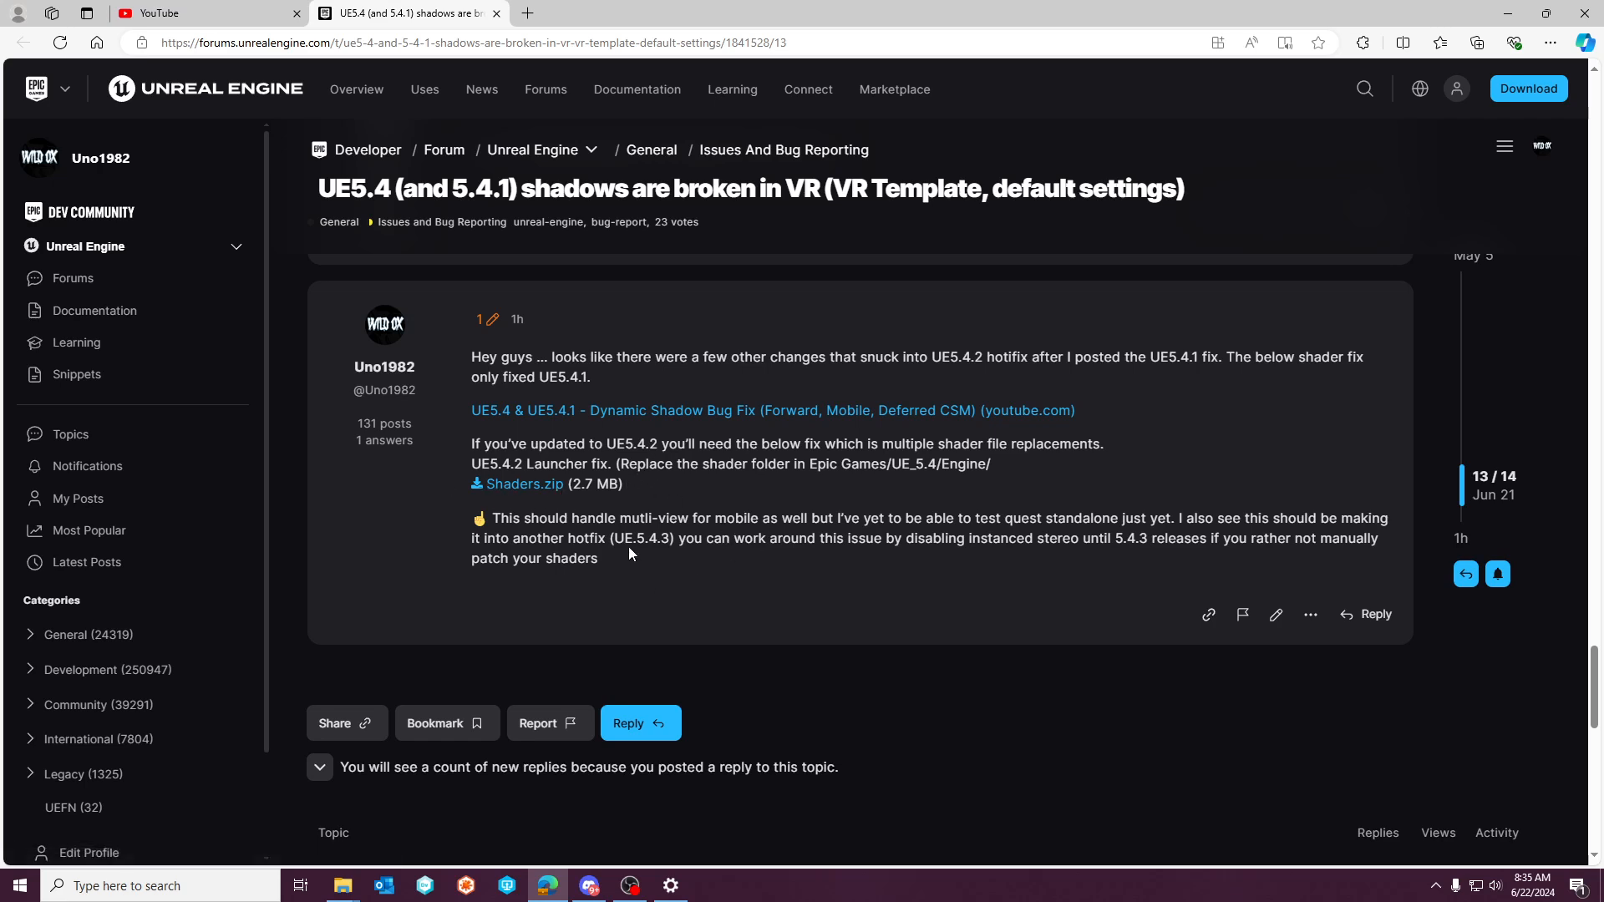
mouse_move(877, 596)
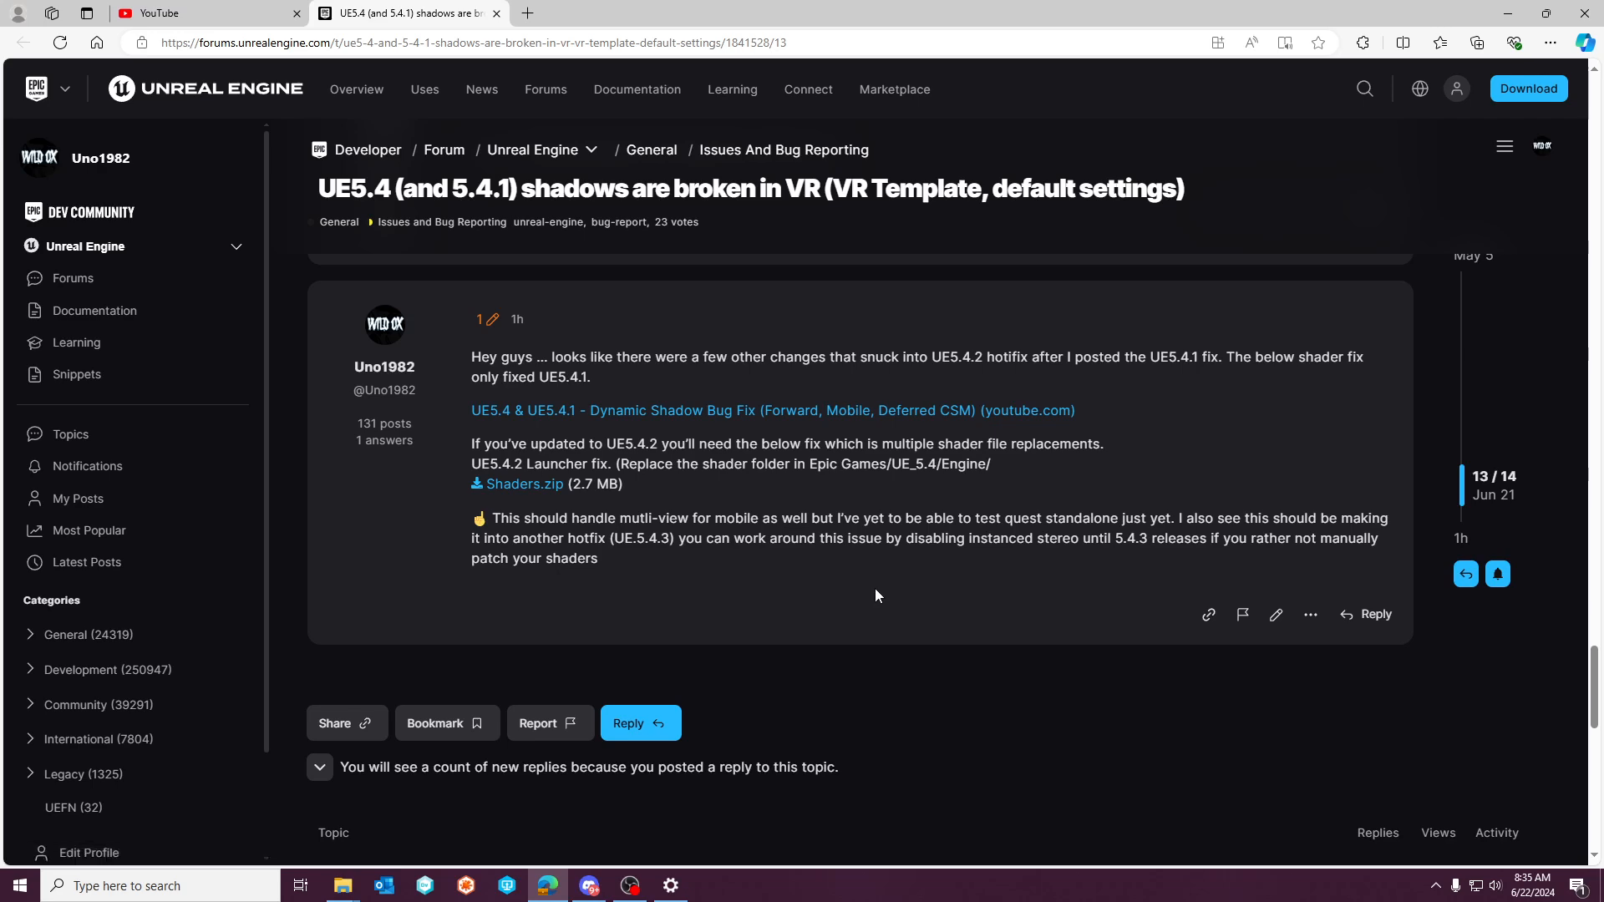
mouse_move(965, 613)
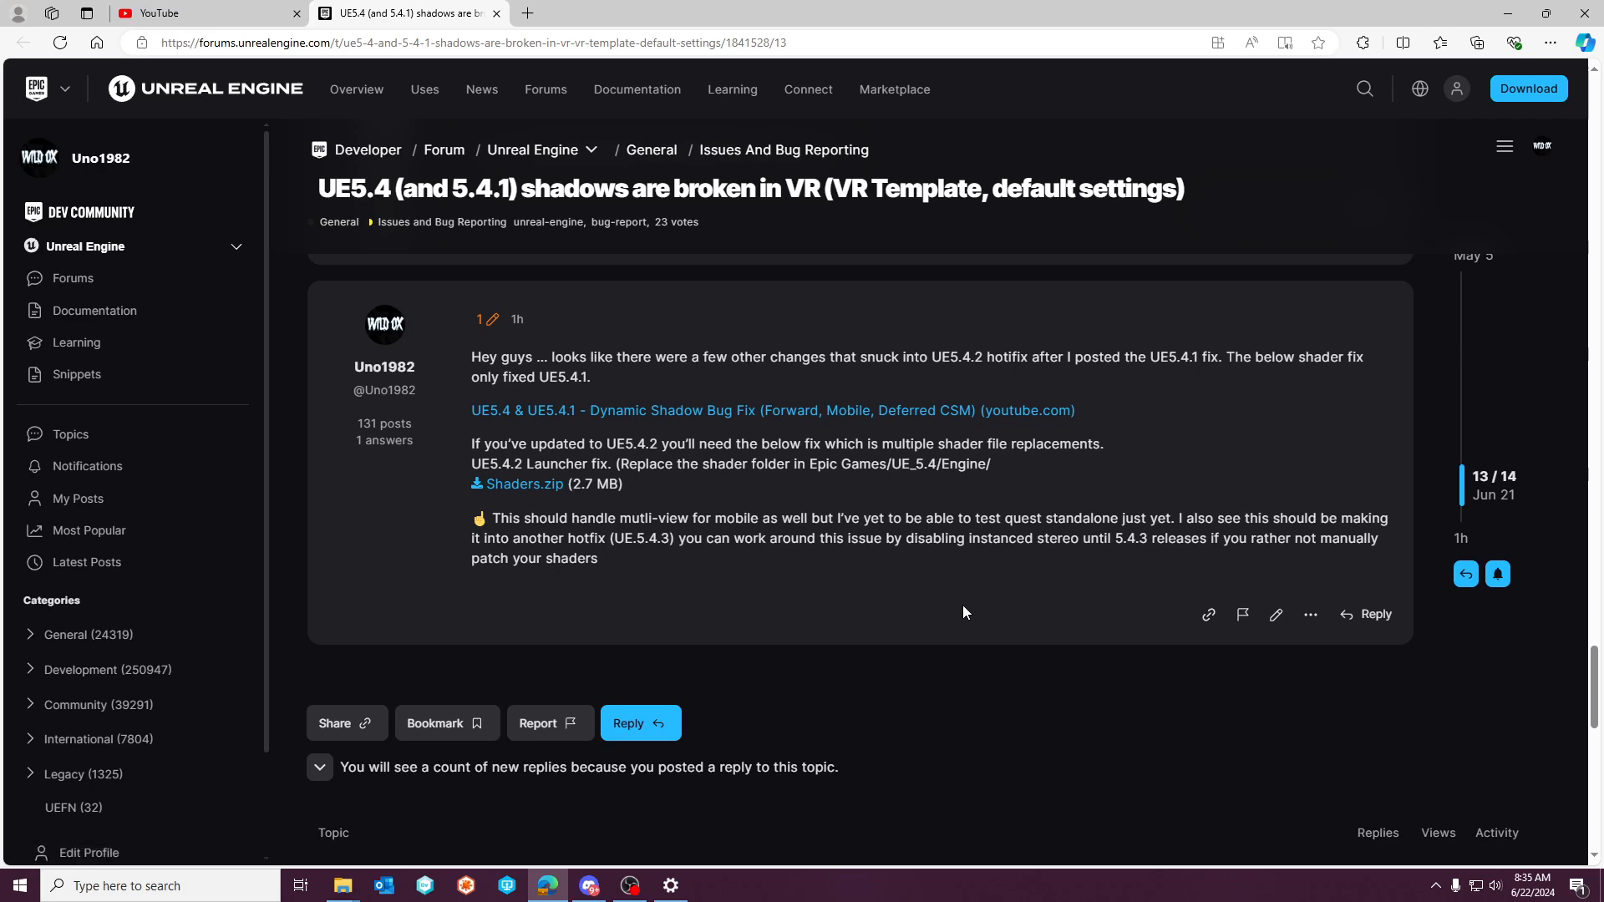